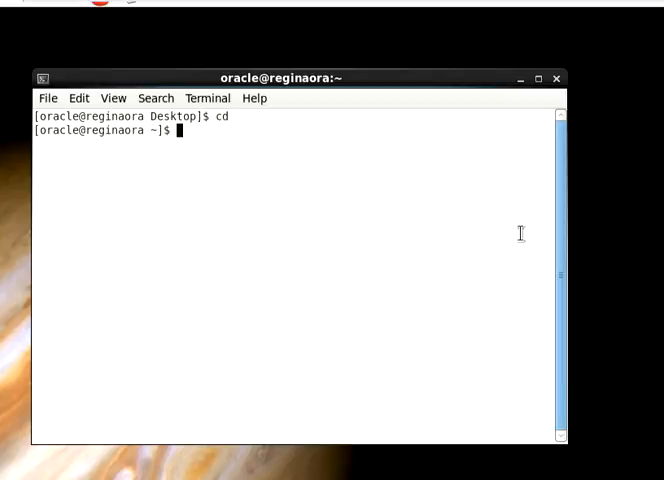
- Set the ORA11G environment via . oraenv and connect sqlplus / as sysdba to release 11.2.0.3.0
type(". oraenv")
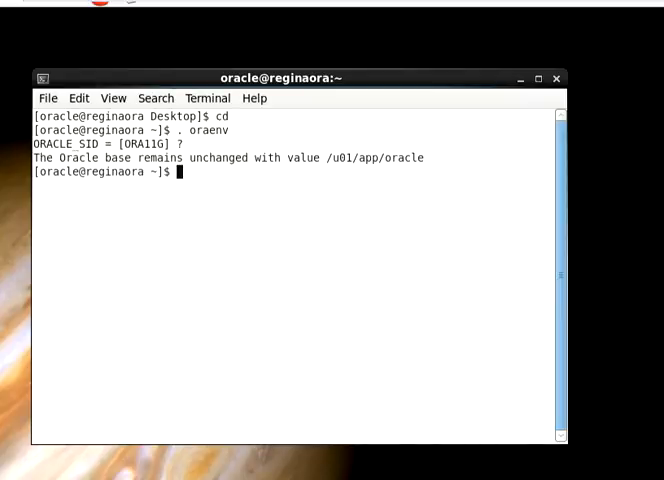
type("sqlplus")
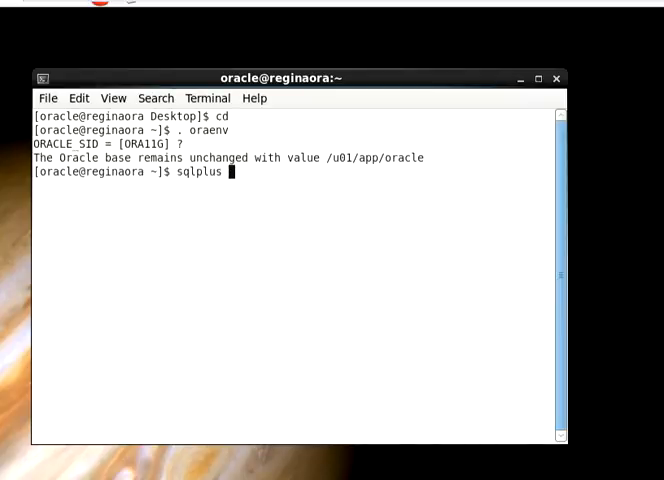
type("/ as sys")
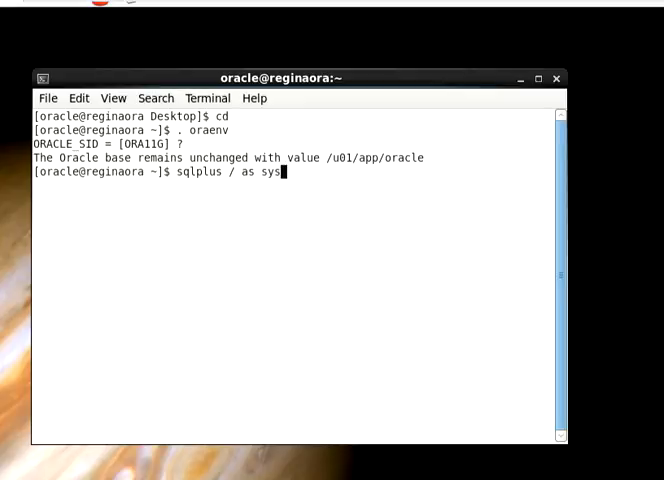
type("ba")
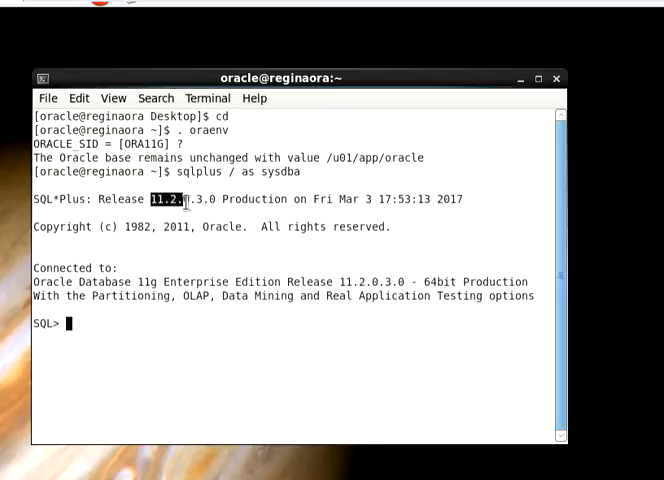
left_click_drag(148, 200, 224, 200)
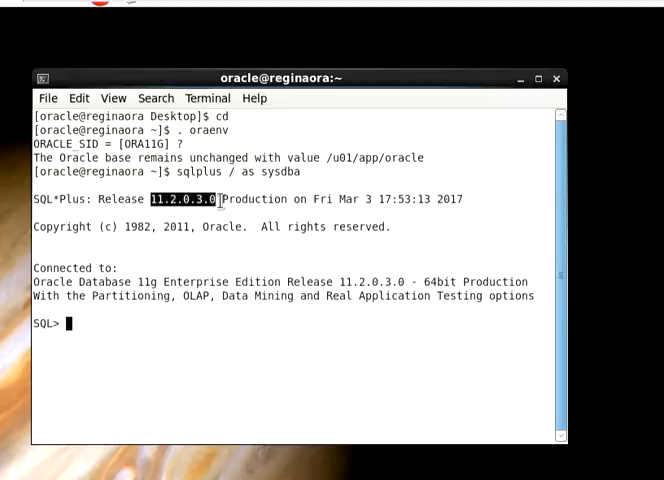
left_click(78, 96)
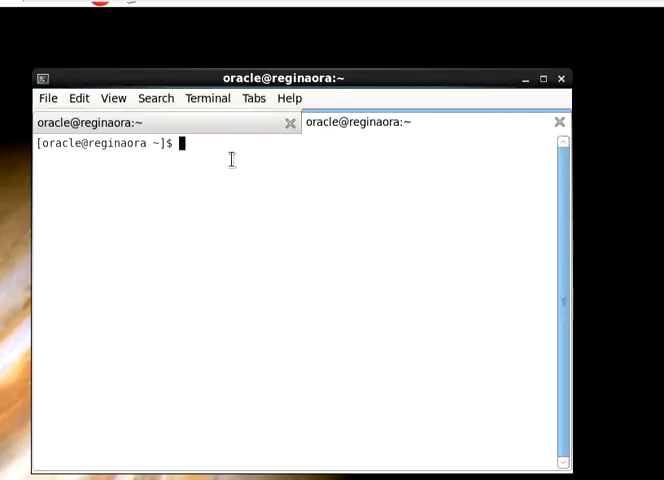
- In a new tab set the orcl environment and connect sqlplus / as sysdba to release 12.1.0.1.0
type(". ora")
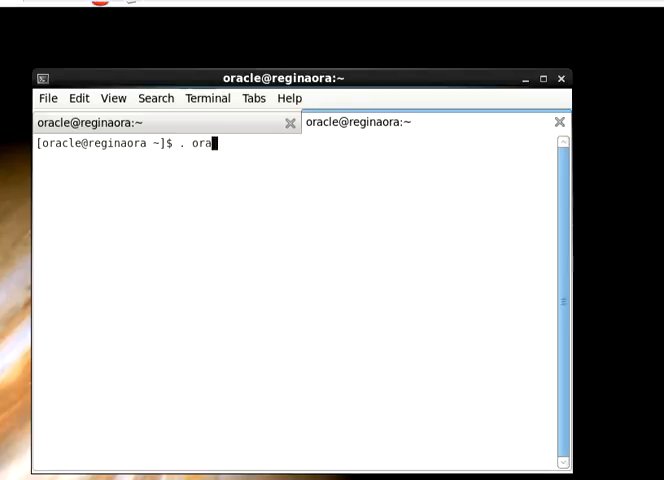
type("nv")
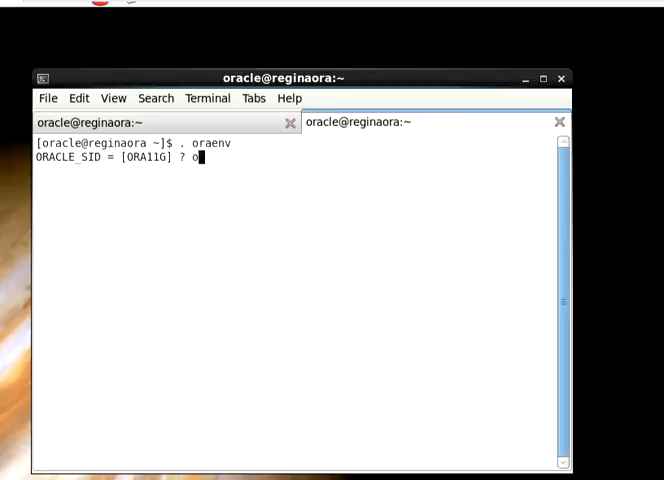
type("cl")
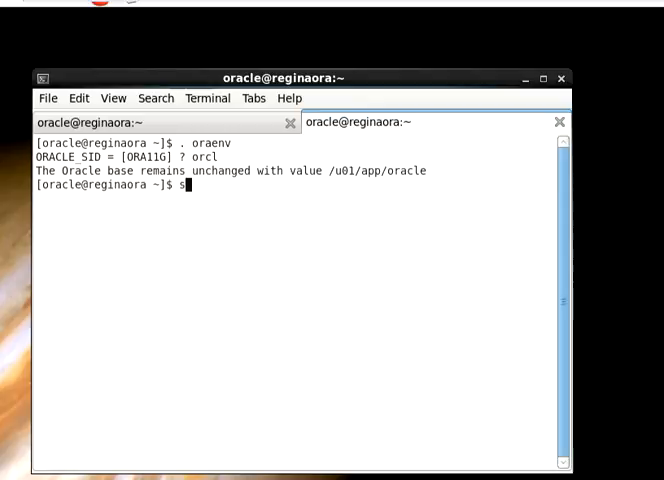
type("qlplus /")
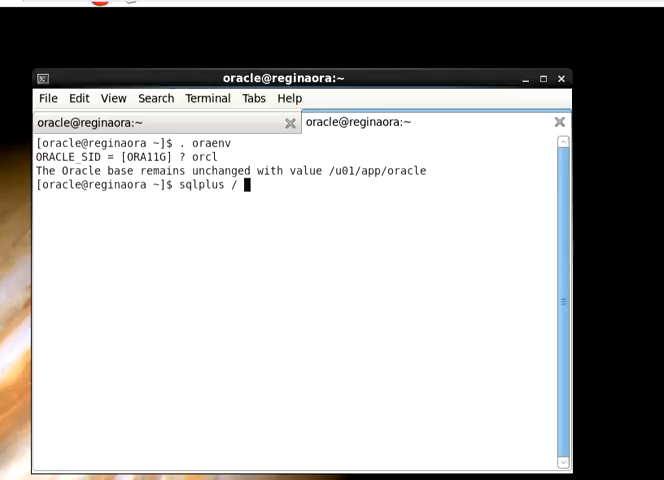
type("as sysdba")
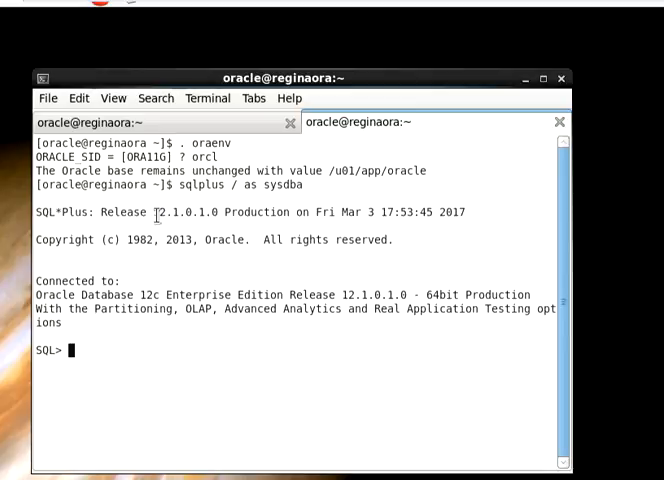
double_click(186, 212)
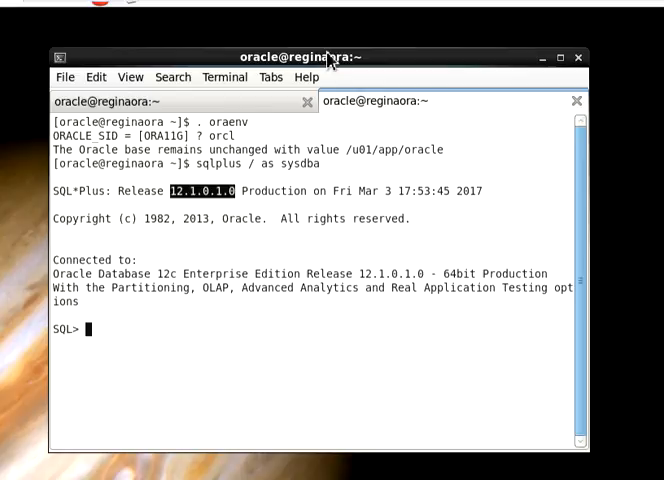
left_click(306, 76)
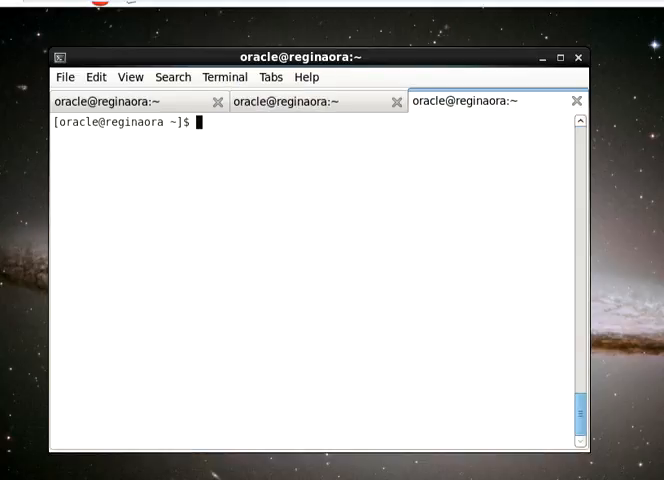
- Set the orcl environment and change to the $ORACLE_HOME/rdbms/admin directory
type(". oraenv")
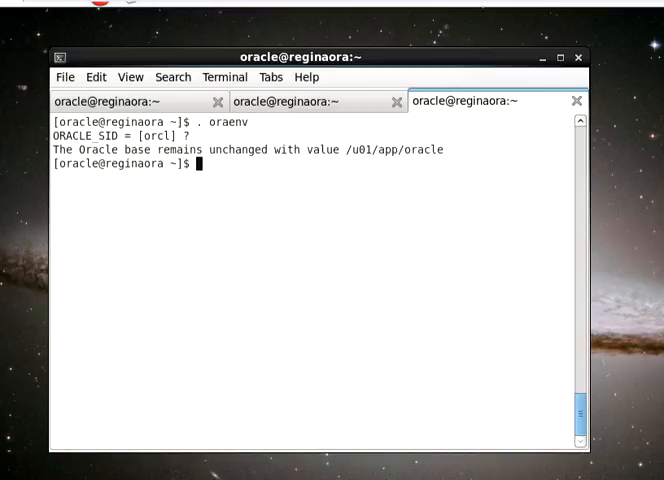
type("cd")
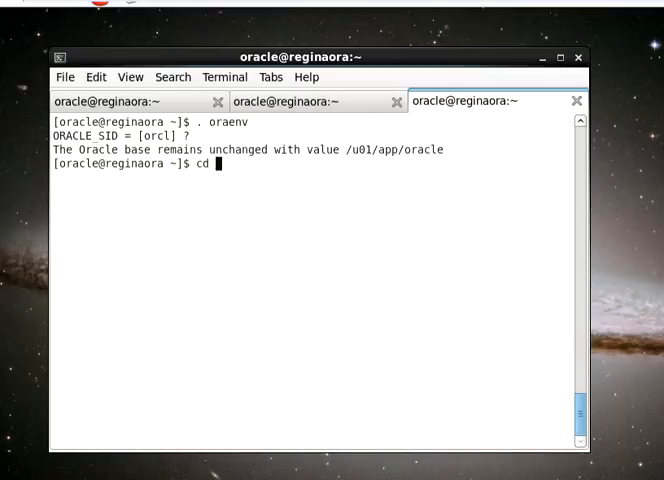
type("O")
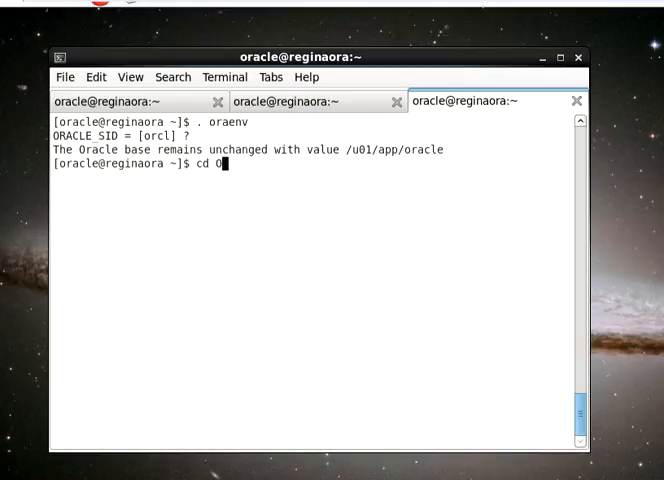
type("$ORA")
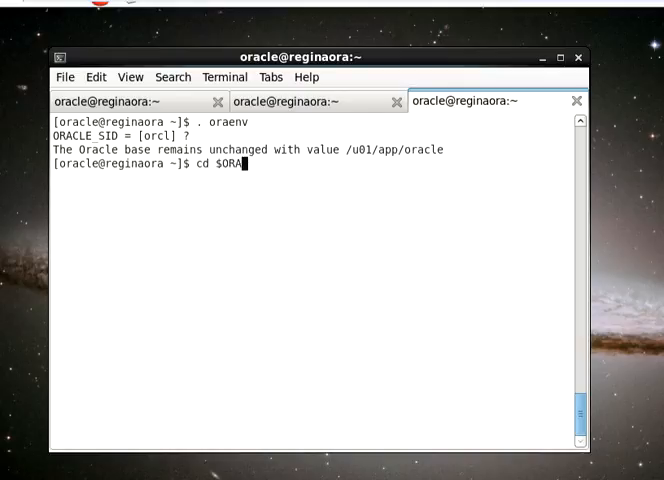
type("CLE_")
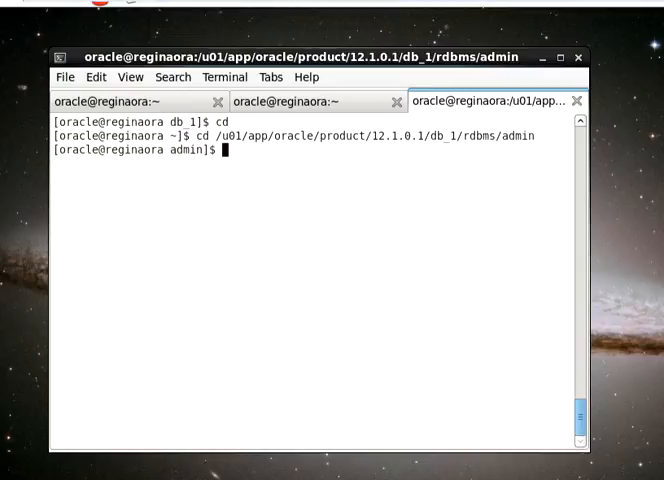
type("c")
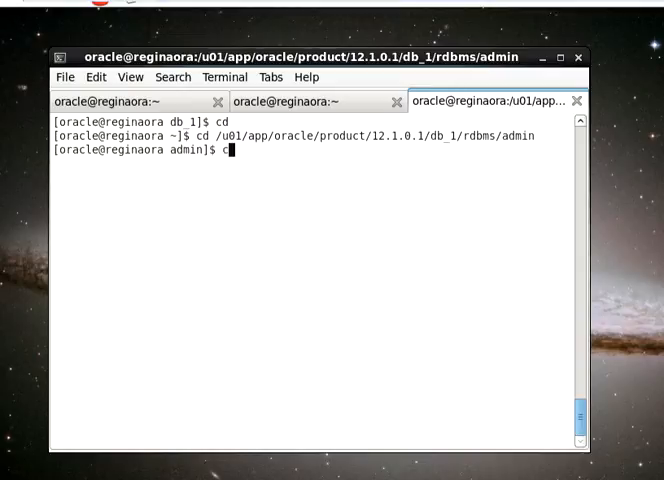
- Copy preupgrd.sql from rdbms/admin to /home/oracle
type("p")
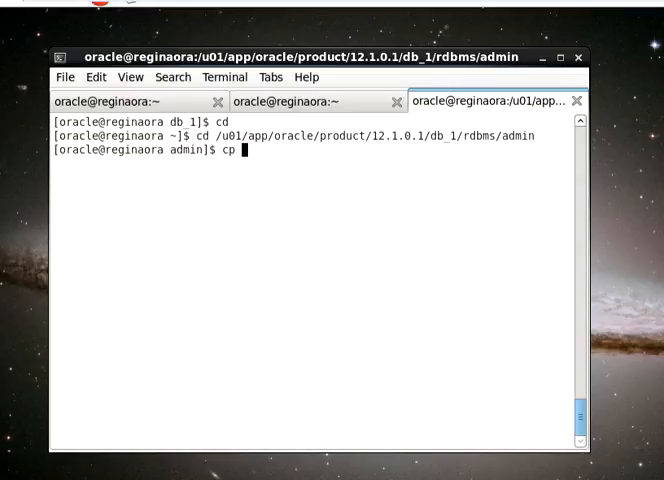
type("pre")
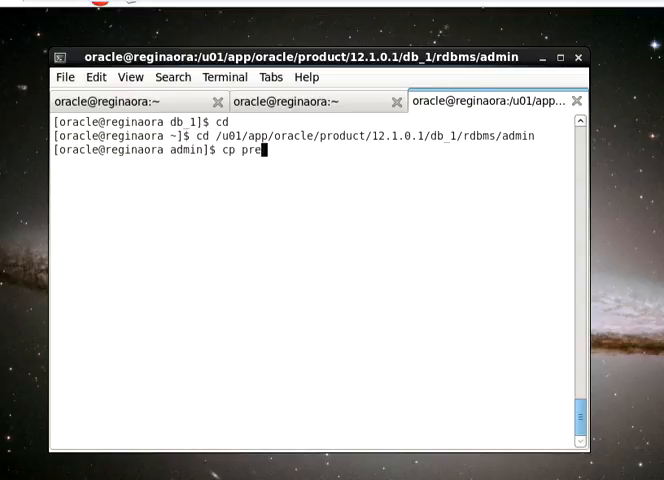
type("upgrd.sql")
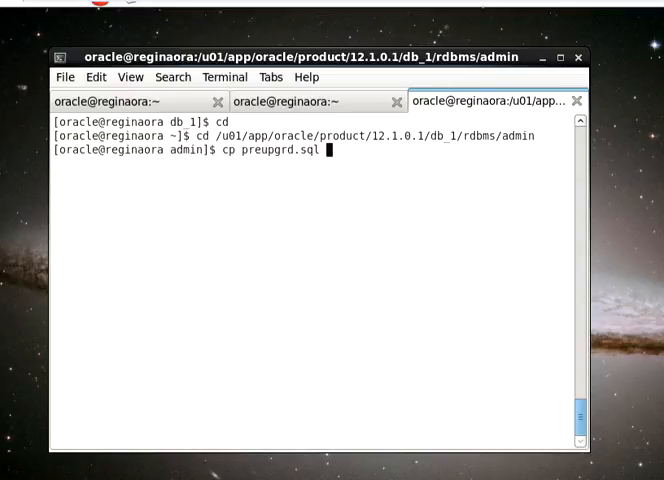
type("/hom e")
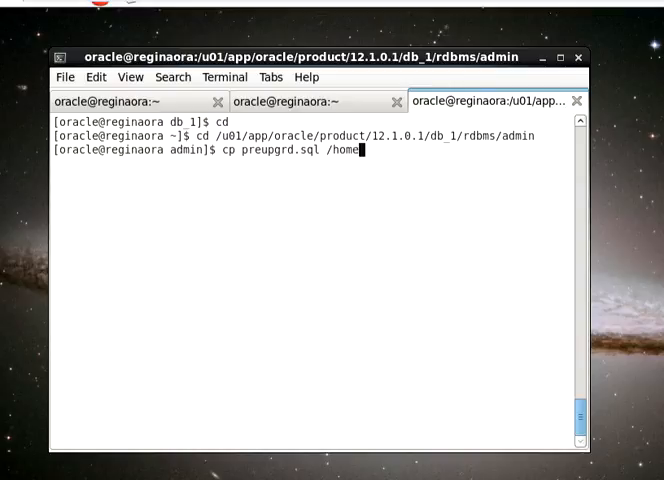
type("oracle")
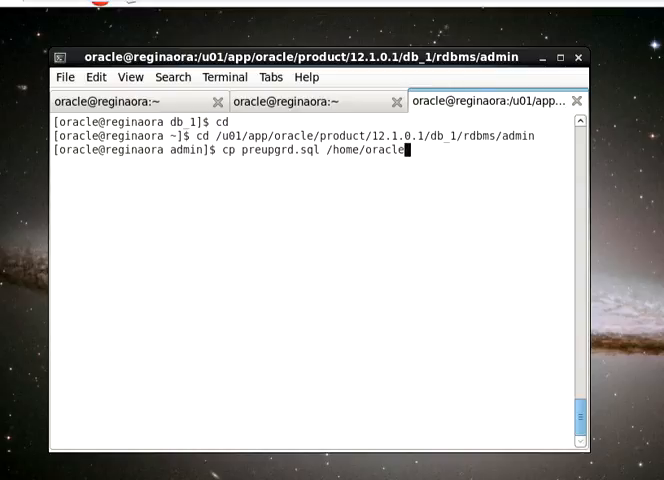
key("Return")
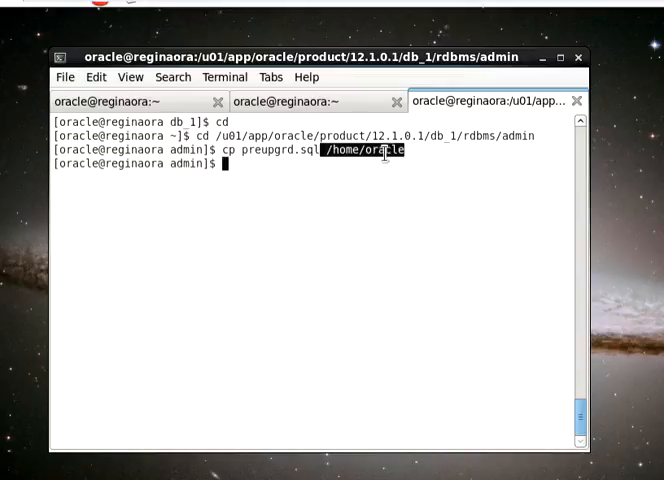
mouse_move(176, 104)
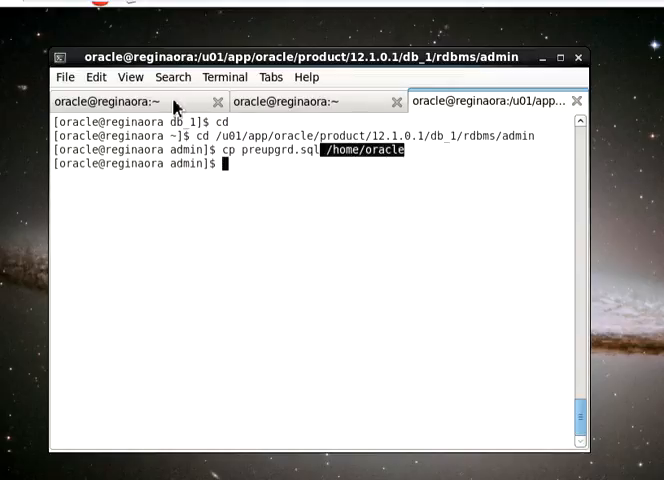
left_click(284, 100)
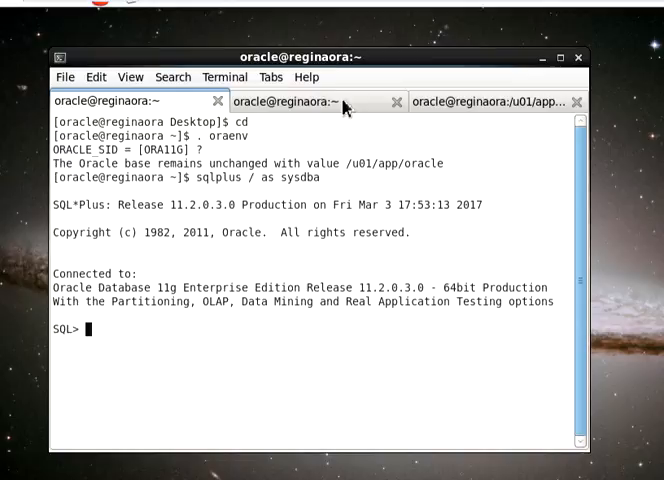
left_click(496, 100)
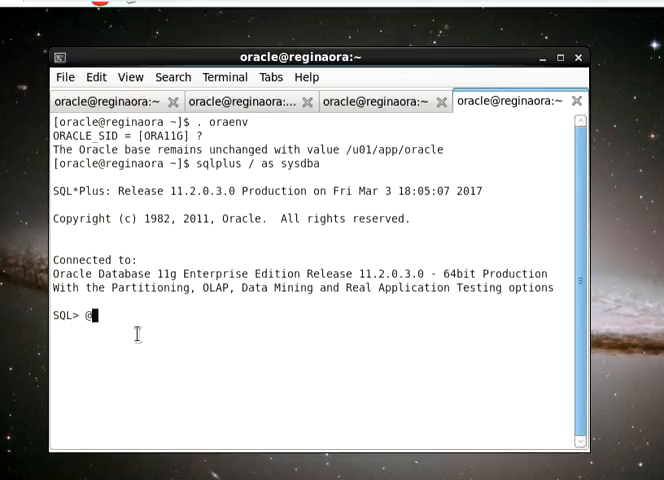
type("preupgrd.sql")
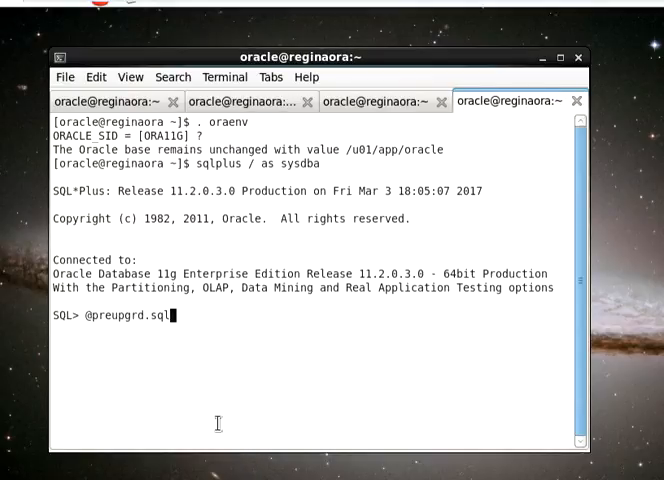
key("Return")
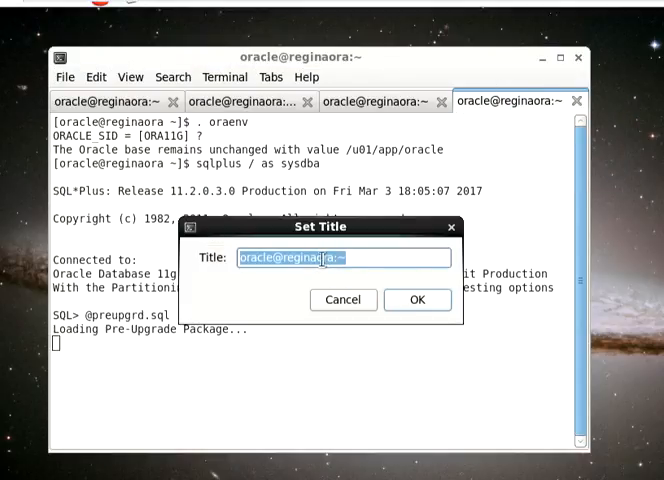
- Title this terminal session 11g
type("11")
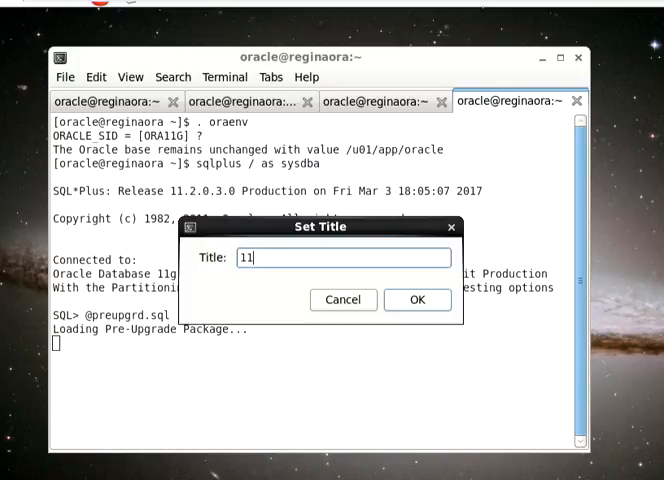
type("g")
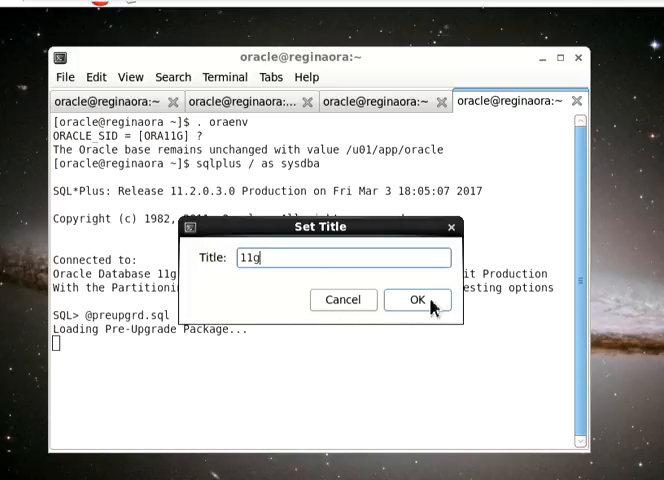
left_click(416, 300)
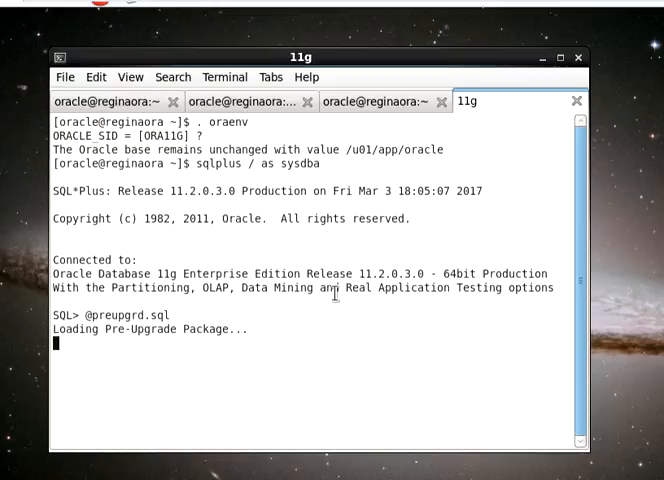
- Let the checks finish, copy the preupgrade.log path and bring another shell tab to the front
key("Return")
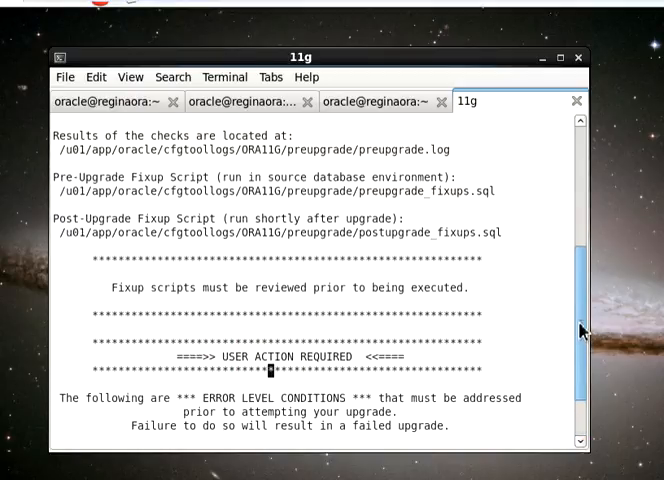
scroll("up", 3)
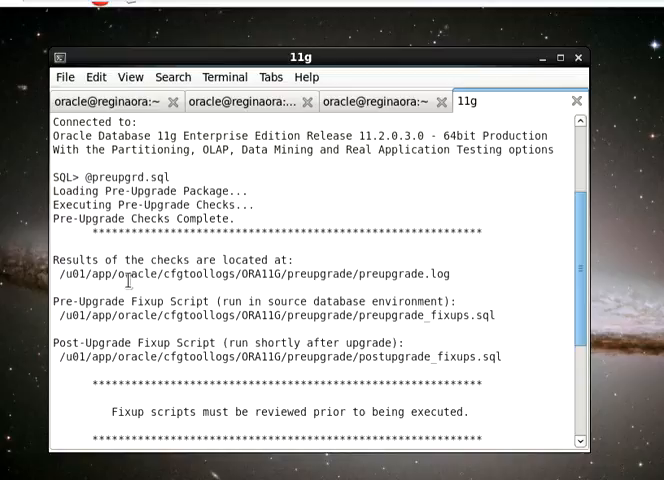
mouse_move(214, 276)
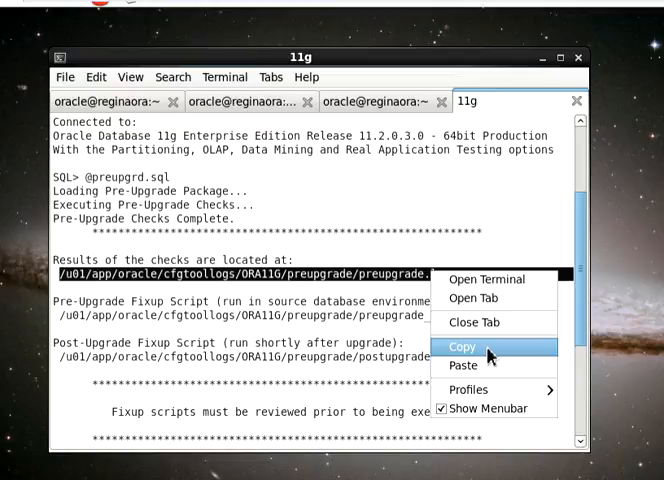
left_click(464, 346)
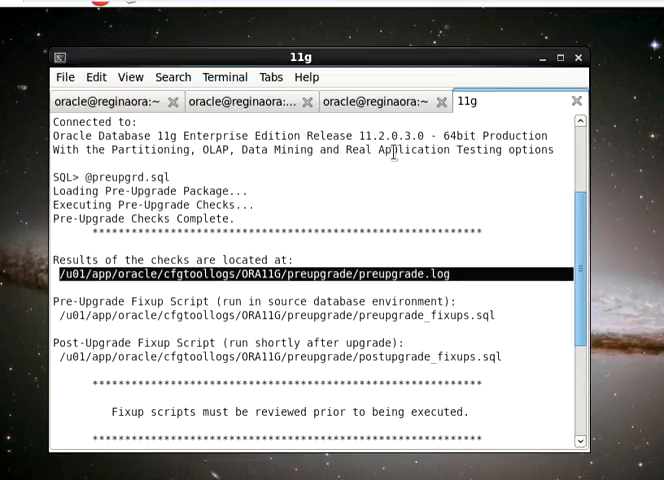
left_click(384, 100)
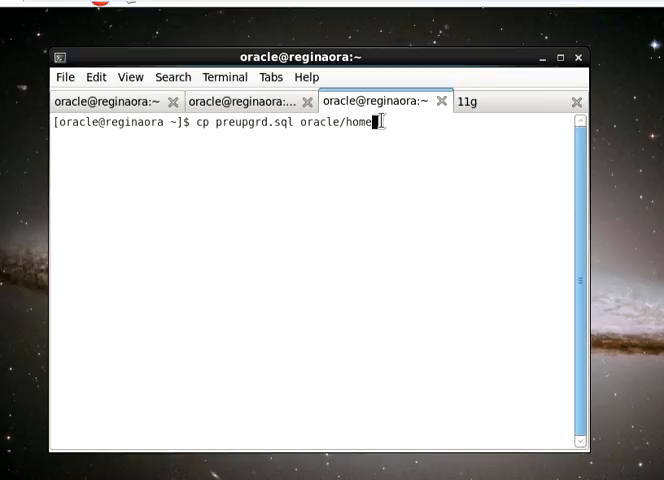
key("BackSpace")
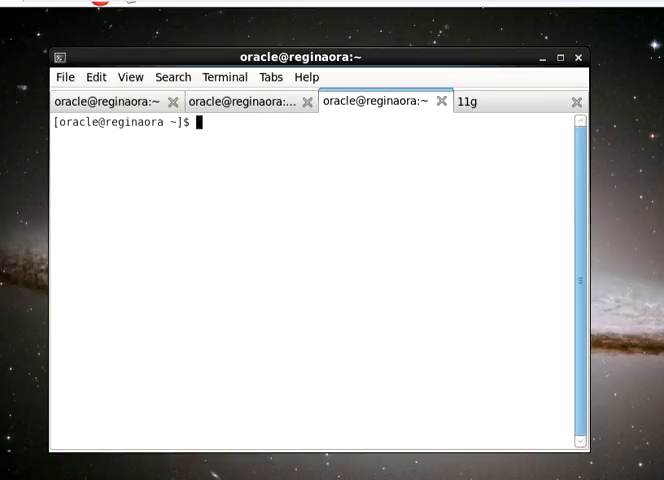
- Display preupgrade.log with cat and review the VALID components, tablespaces and Process Count warning
type("cat")
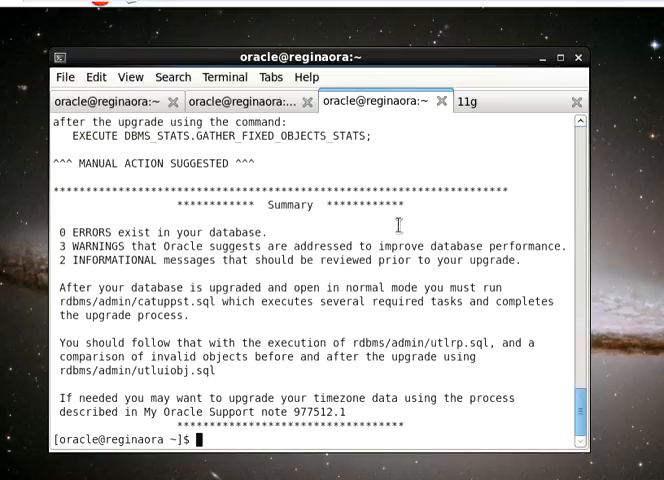
scroll("down", 3)
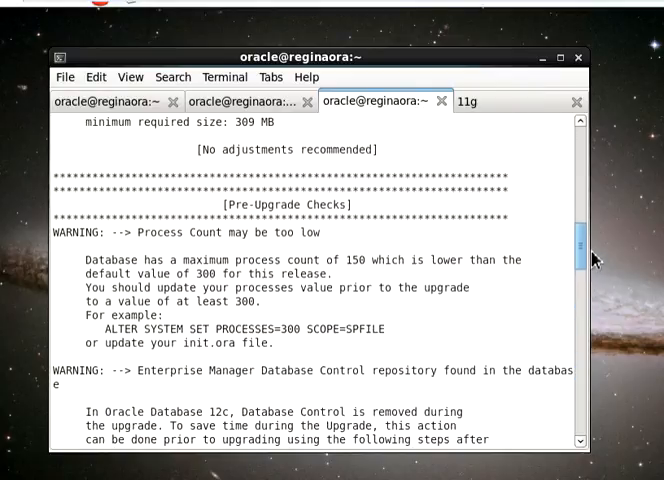
scroll("down", 3)
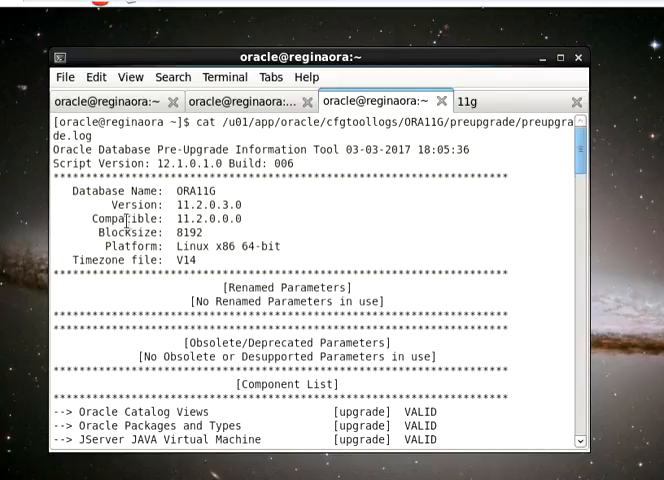
mouse_move(232, 218)
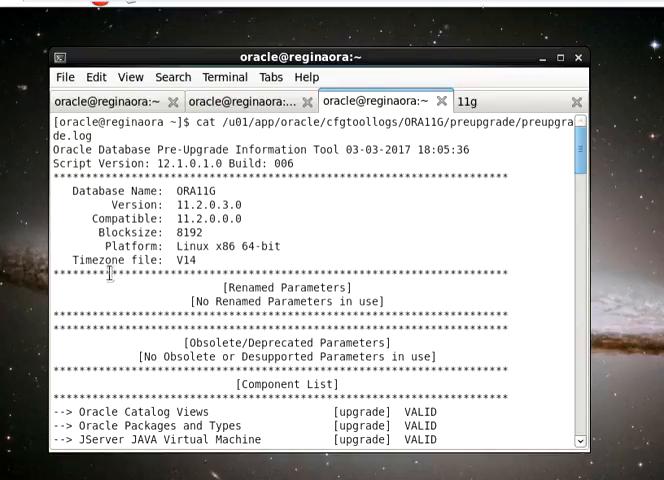
scroll("down", 3)
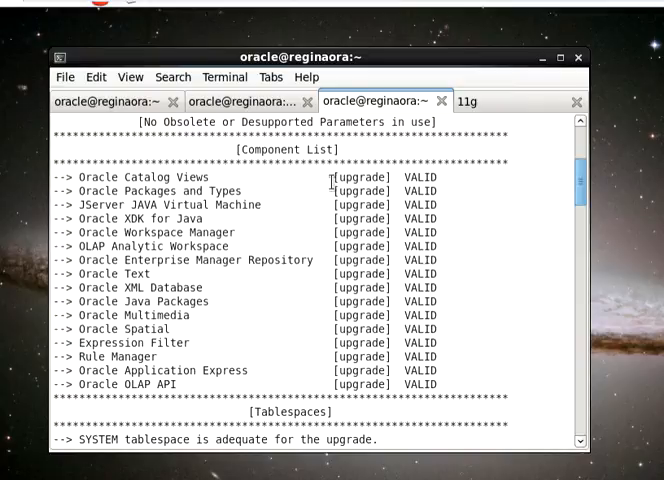
mouse_move(480, 256)
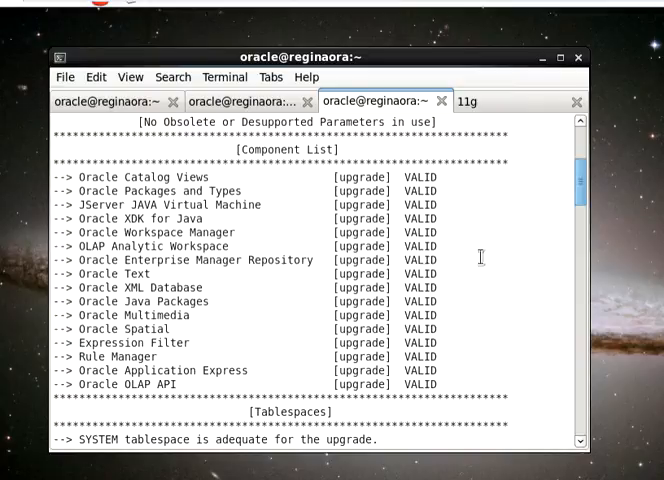
scroll("down", 3)
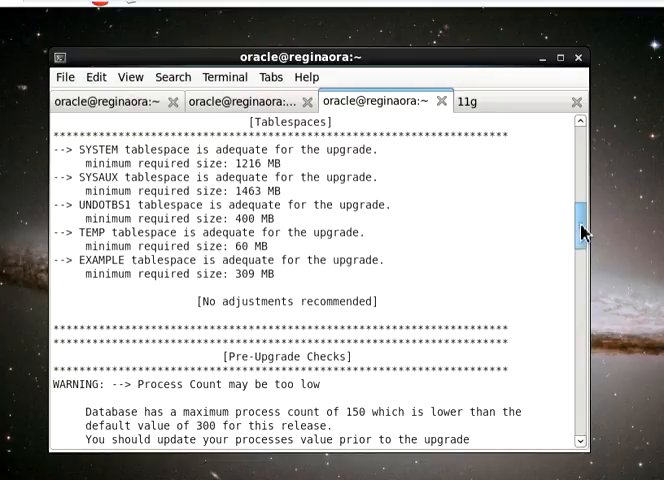
scroll("down", 3)
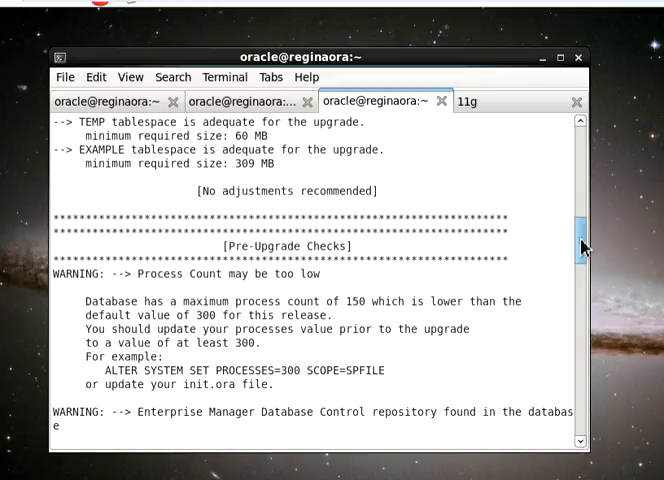
scroll("down", 3)
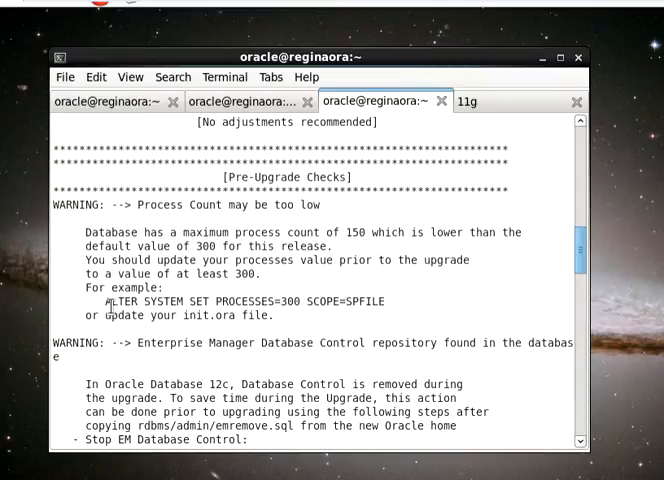
left_click_drag(98, 300, 358, 300)
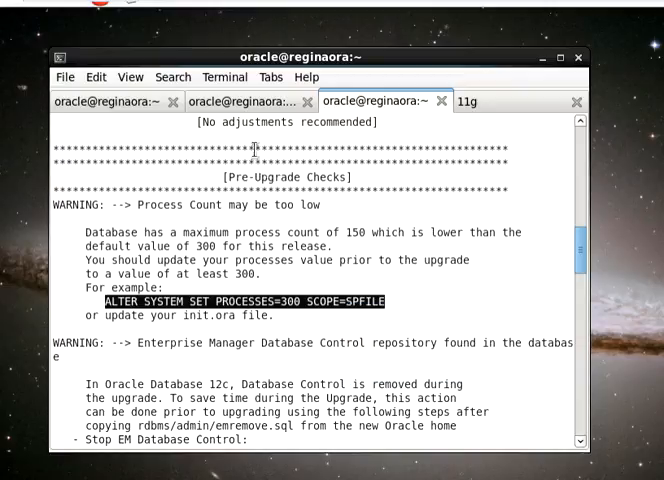
left_click(468, 100)
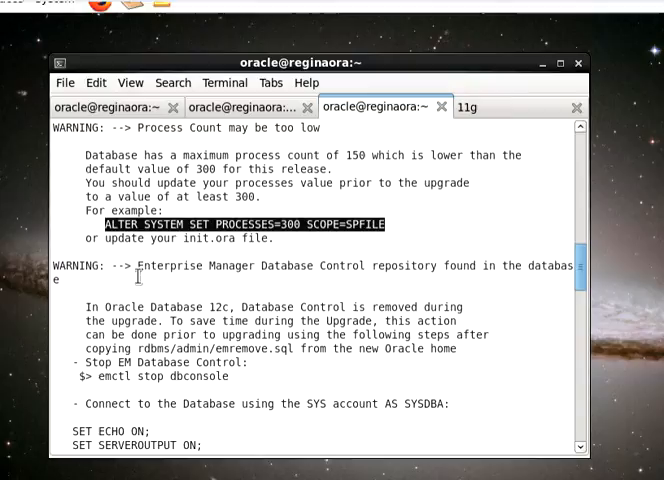
mouse_move(464, 278)
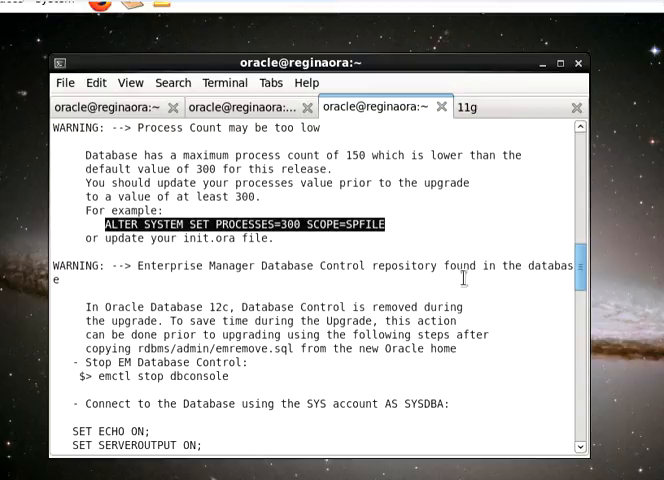
scroll("down", 3)
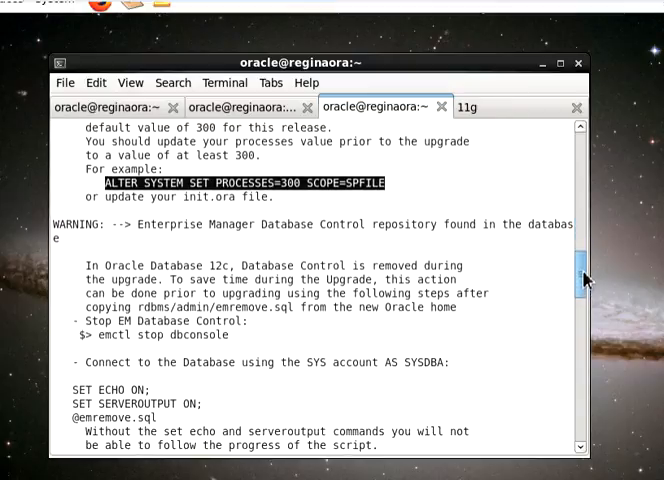
scroll("down", 3)
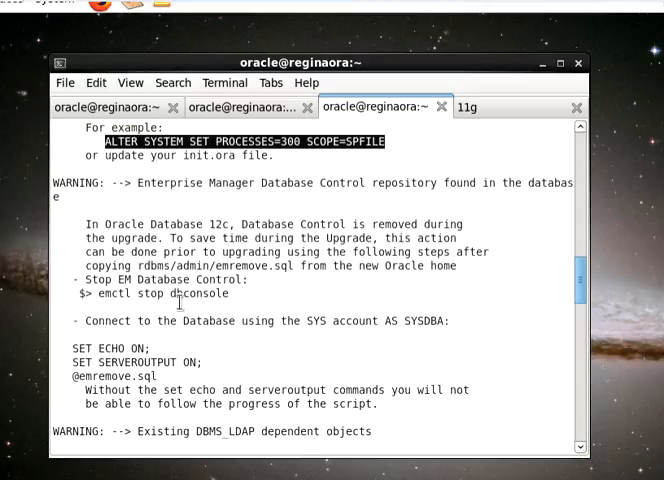
mouse_move(232, 316)
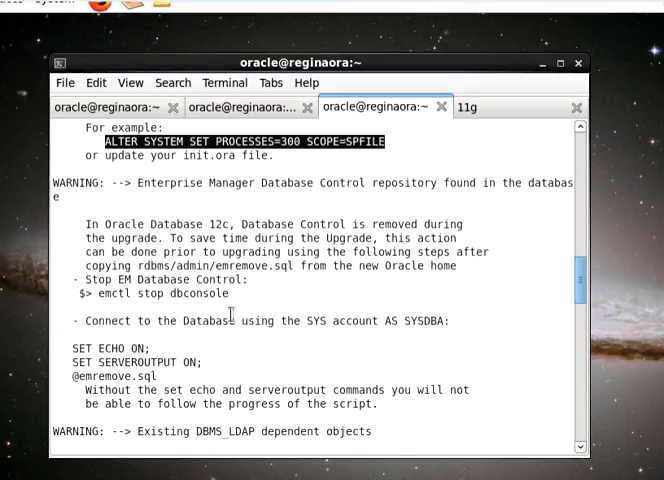
scroll("down", 3)
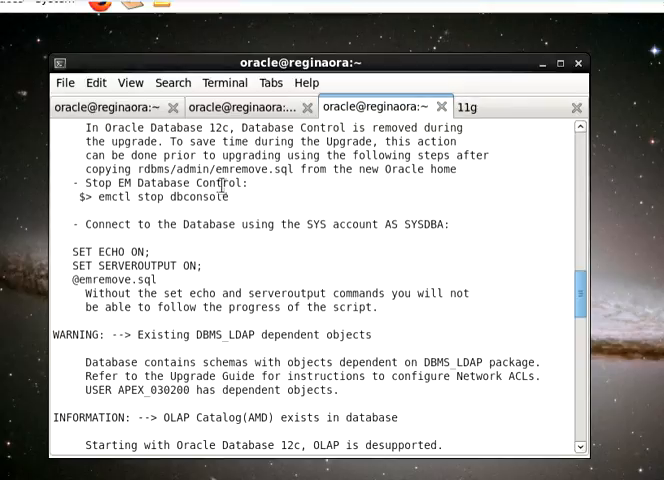
mouse_move(72, 308)
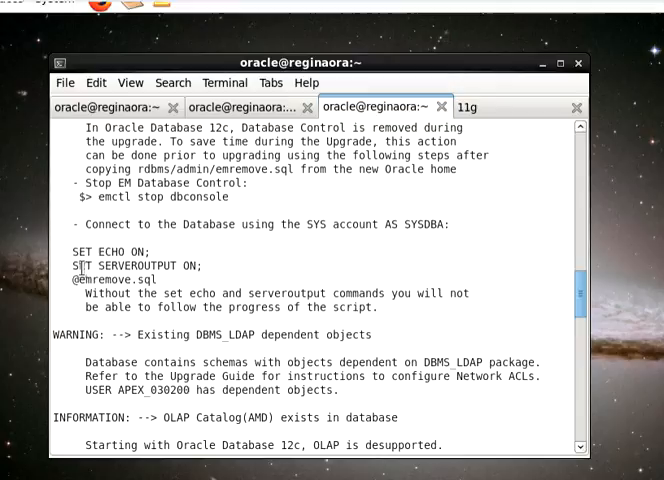
mouse_move(252, 120)
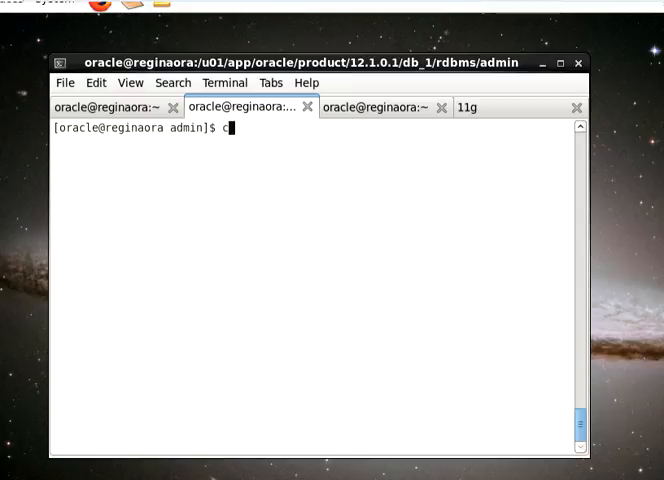
- Copy emremove.sql to /home/oracle
type("p")
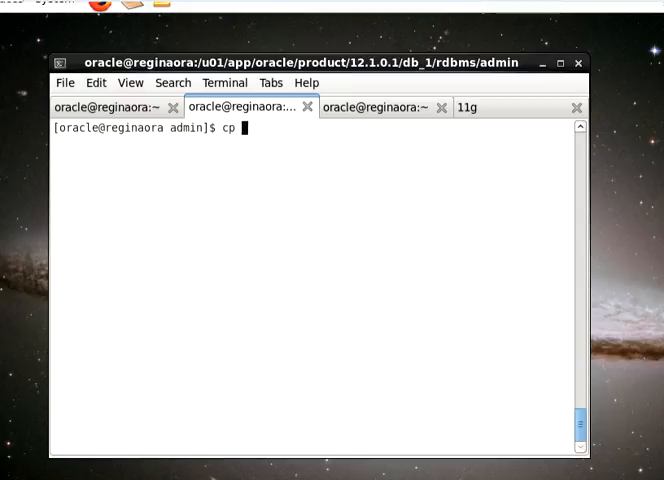
type("em")
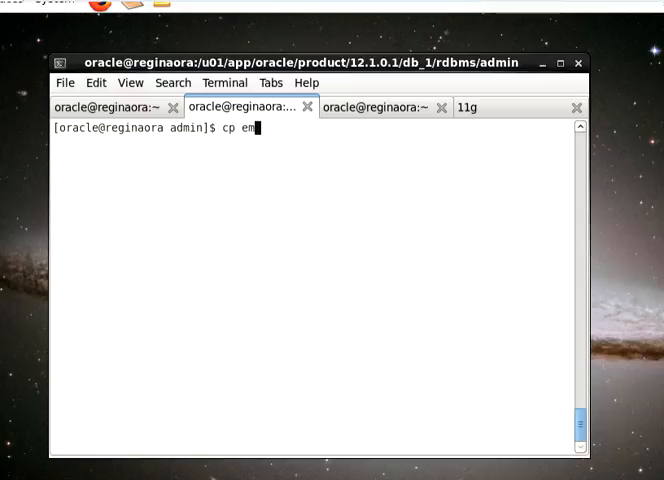
type("remove.sql")
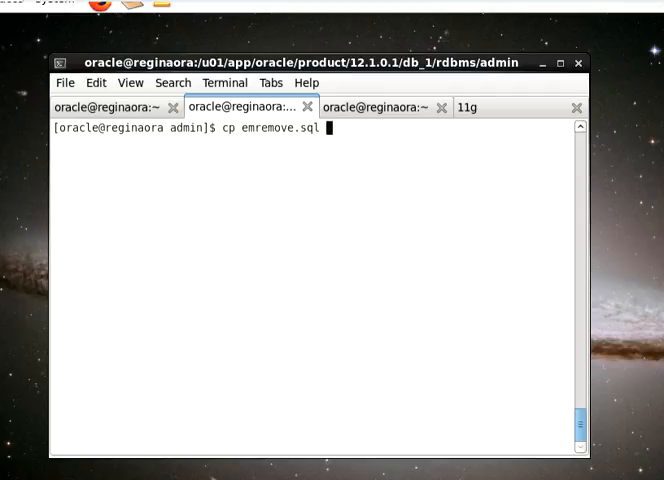
type("/home/o")
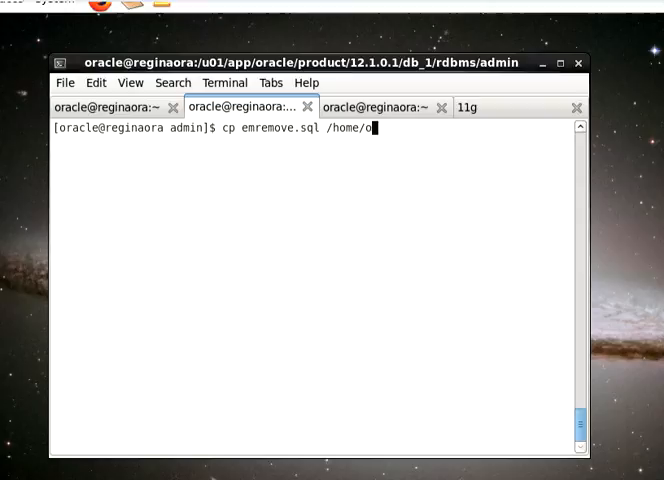
type("acle")
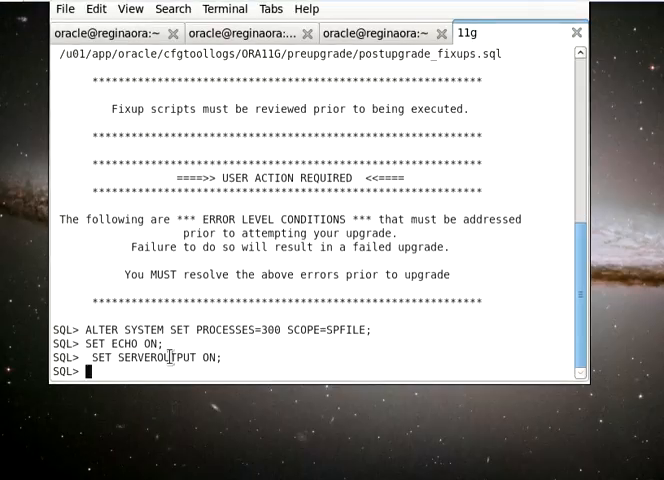
type("@")
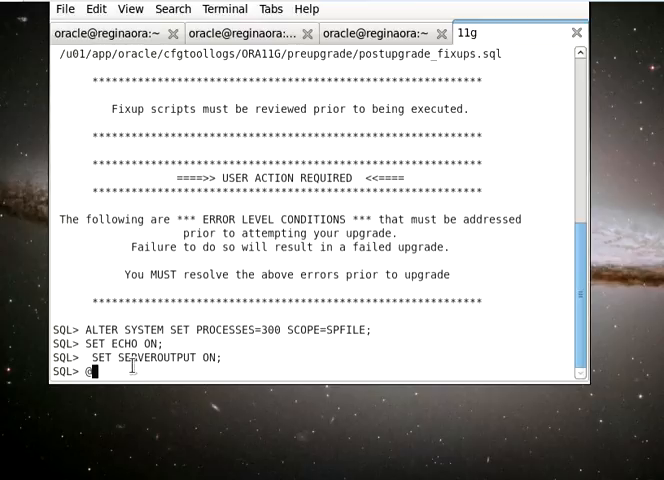
type("emremove.sql")
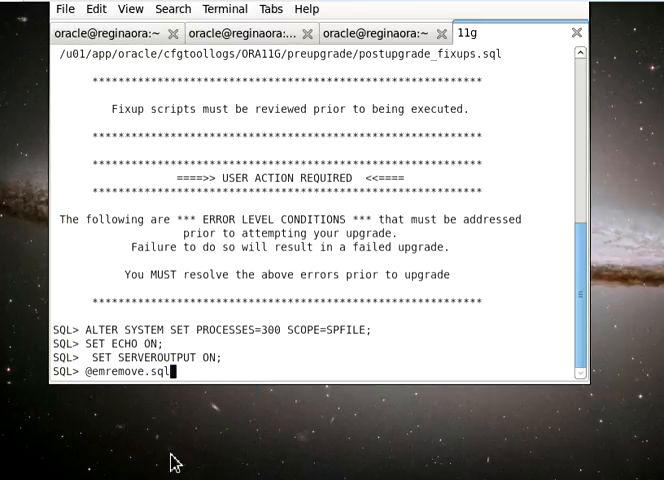
key("Return")
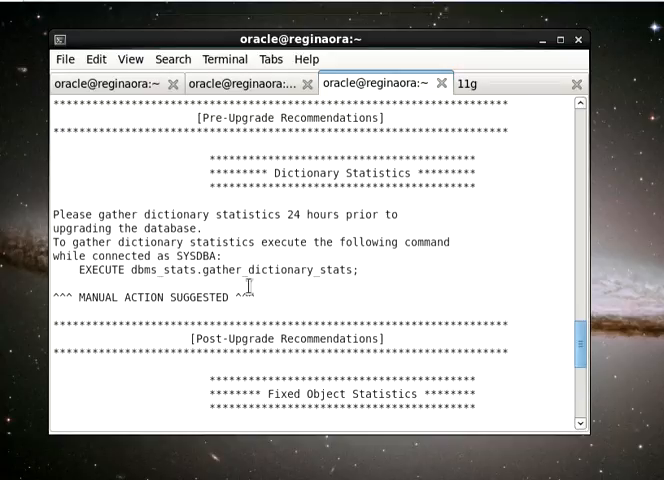
mouse_move(344, 284)
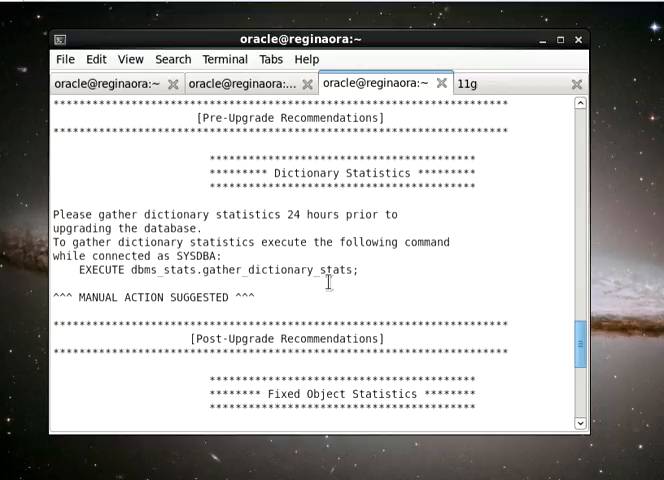
- Review the dropped EM objects output and return to the admin-folder shell
scroll("down", 3)
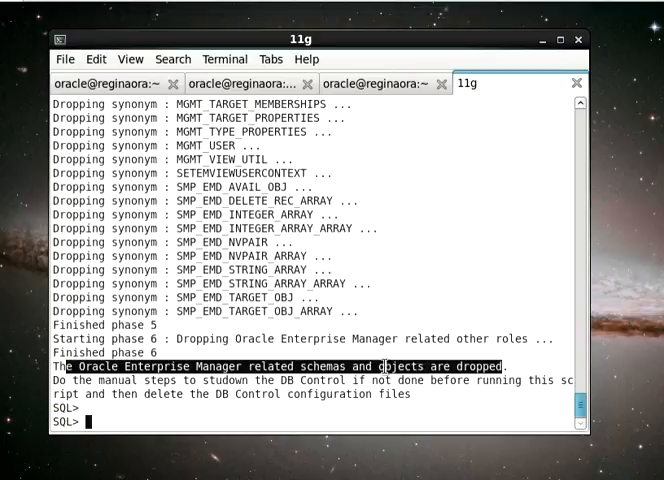
left_click(244, 84)
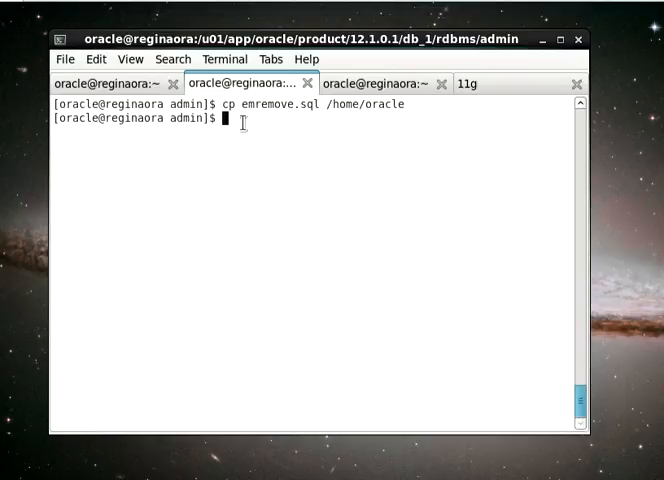
- From the home folder set the orcl environment and launch dbua
type("cd")
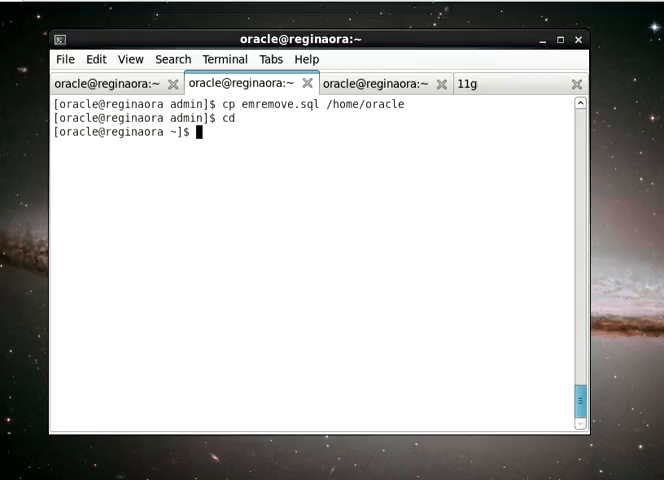
type(". oraenv")
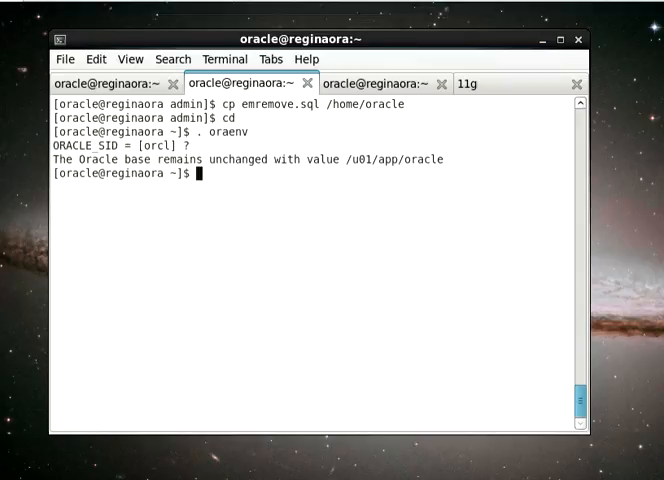
type("dbu")
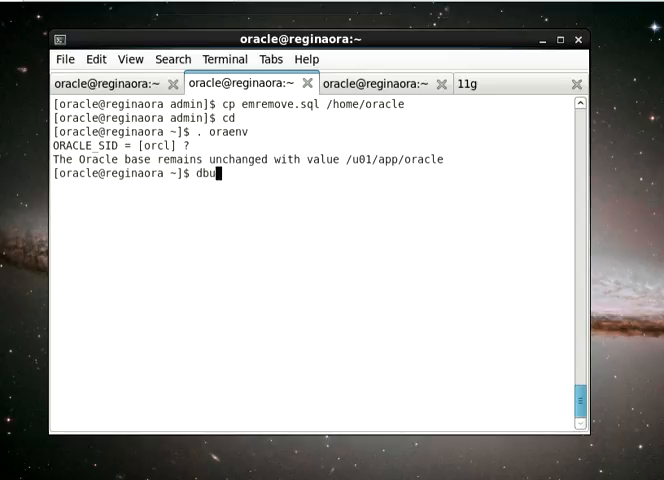
key("Return")
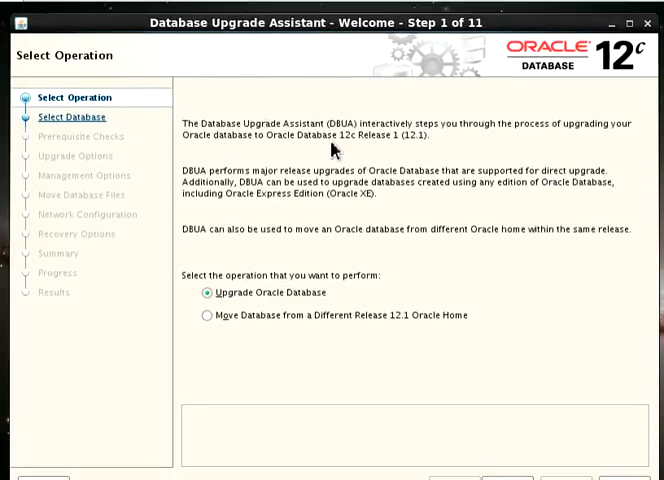
mouse_move(388, 244)
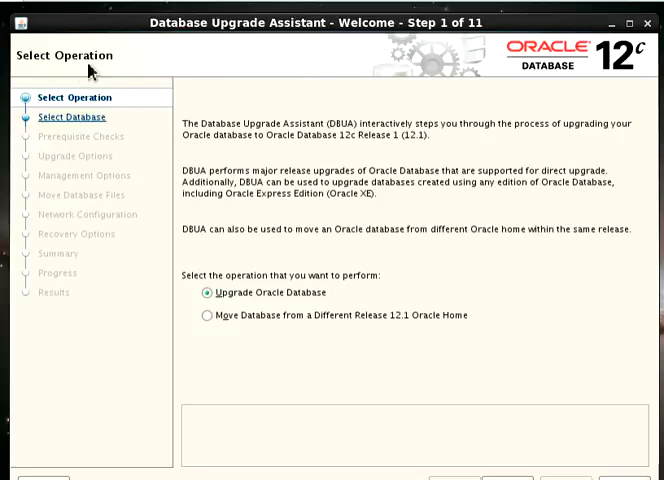
mouse_move(310, 176)
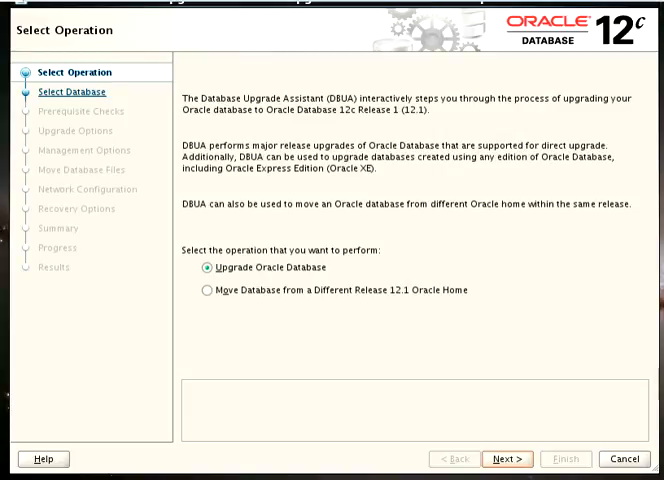
- Keep Upgrade Oracle Database with ORA11G 11.2.0.3.0 as source and continue to Prerequisite Checks
left_click(512, 460)
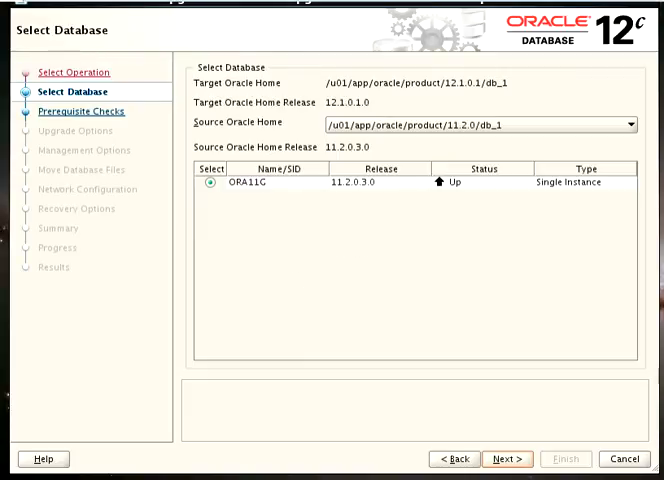
mouse_move(186, 130)
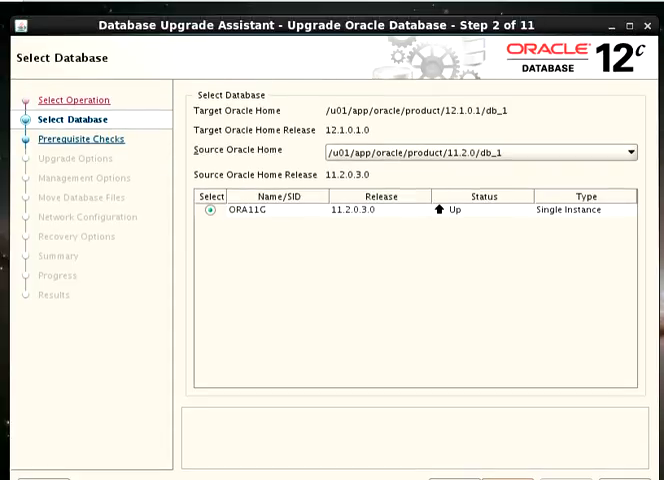
mouse_move(358, 262)
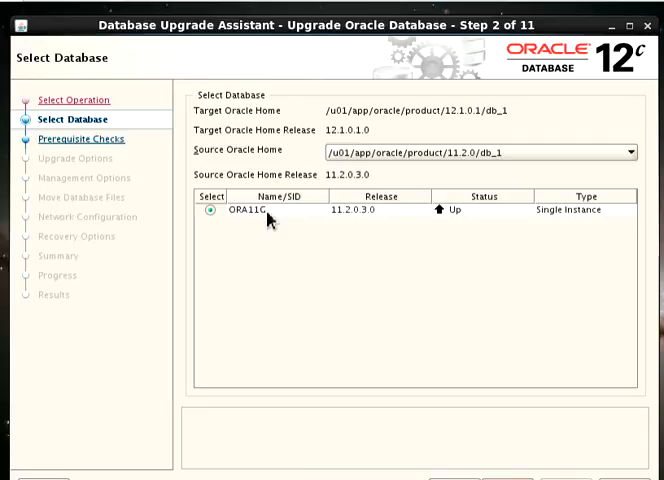
mouse_move(282, 204)
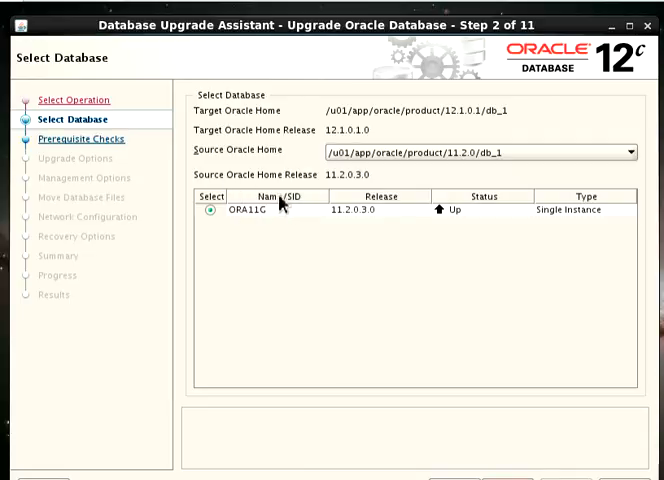
mouse_move(330, 192)
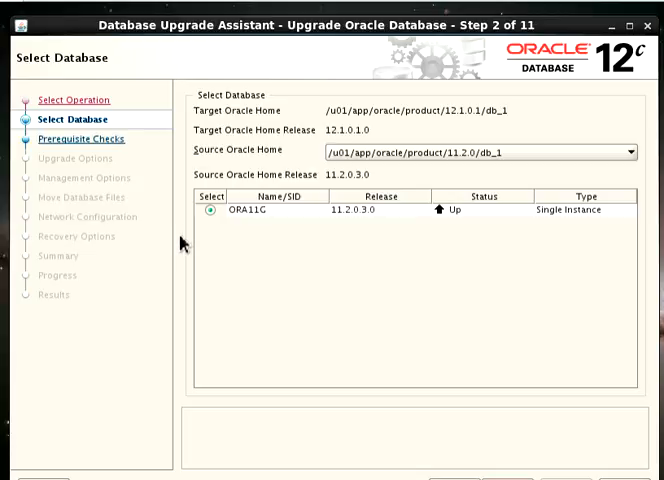
mouse_move(216, 250)
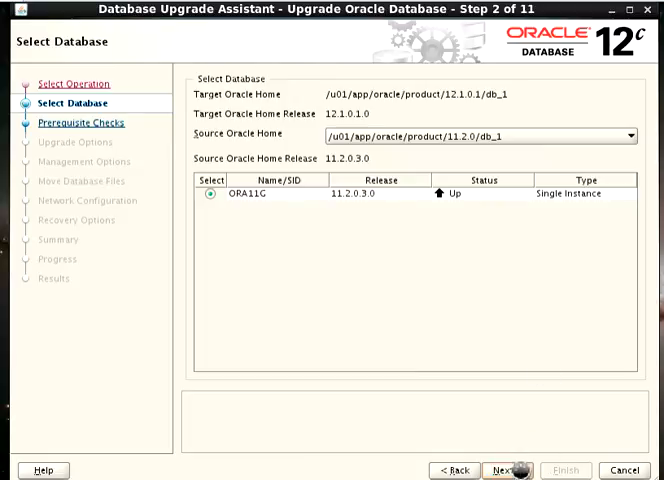
left_click(504, 470)
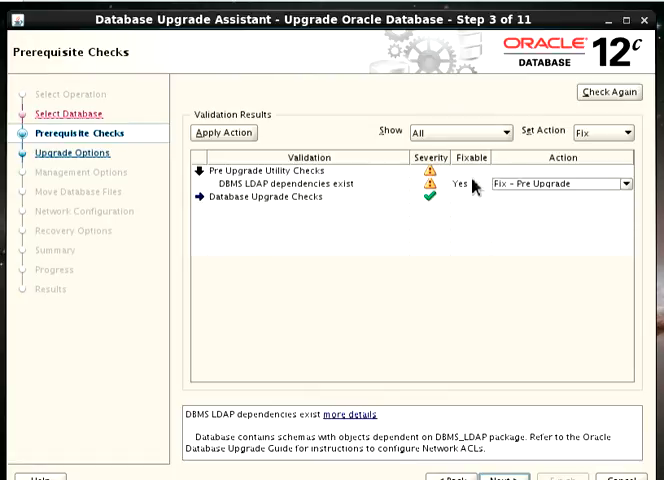
mouse_move(344, 192)
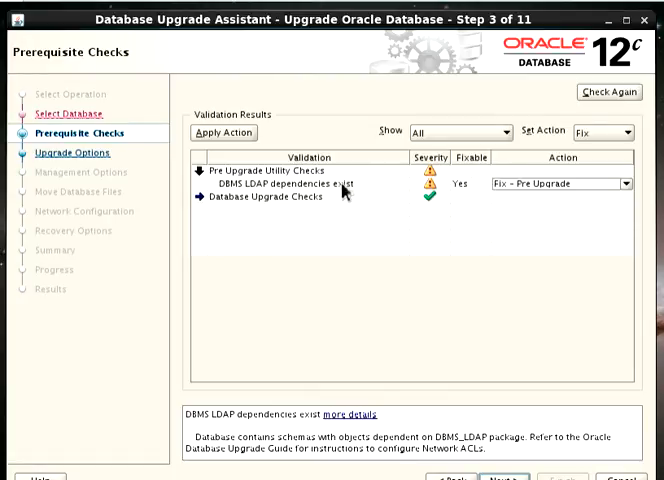
- Review the fixable DBMS_LDAP dependency finding and continue to Upgrade Options
left_click(280, 184)
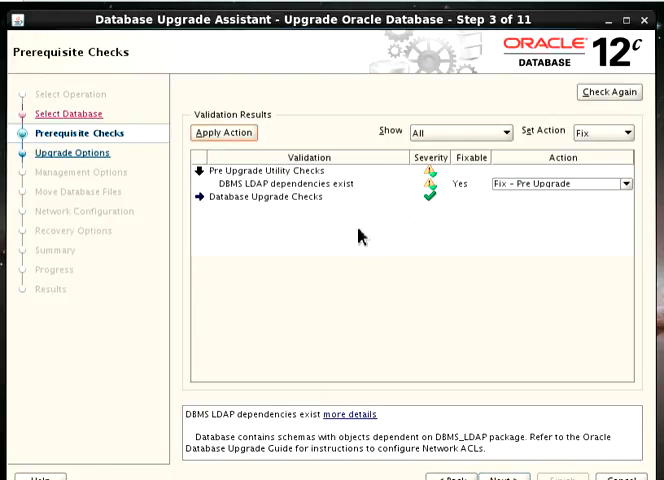
mouse_move(304, 176)
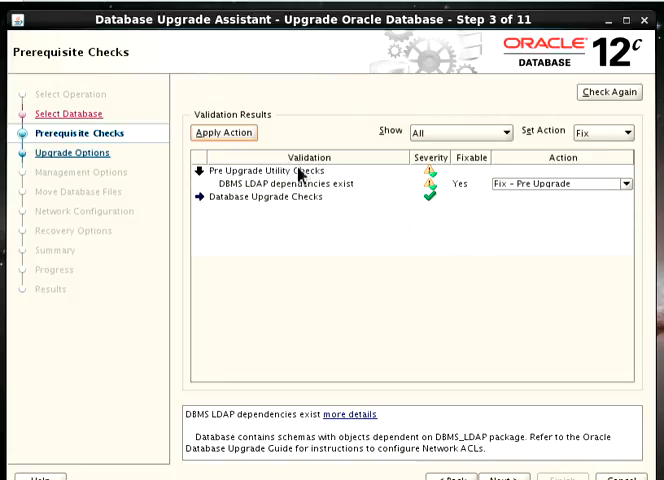
mouse_move(292, 416)
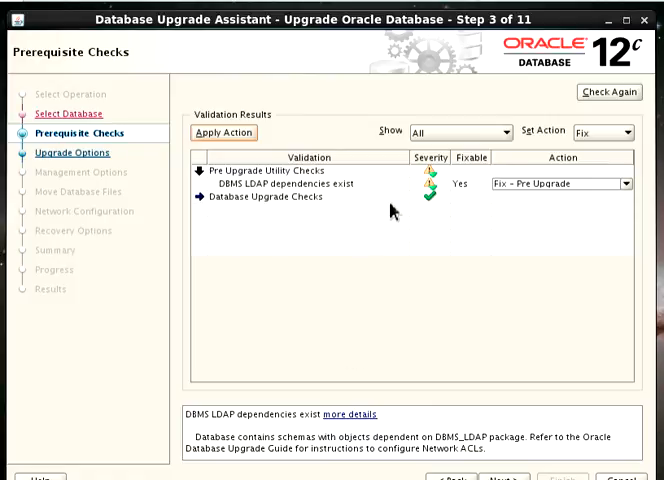
mouse_move(460, 456)
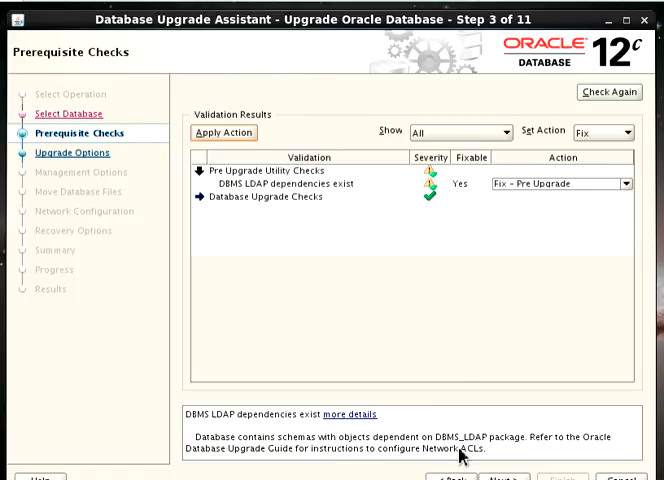
left_click(504, 468)
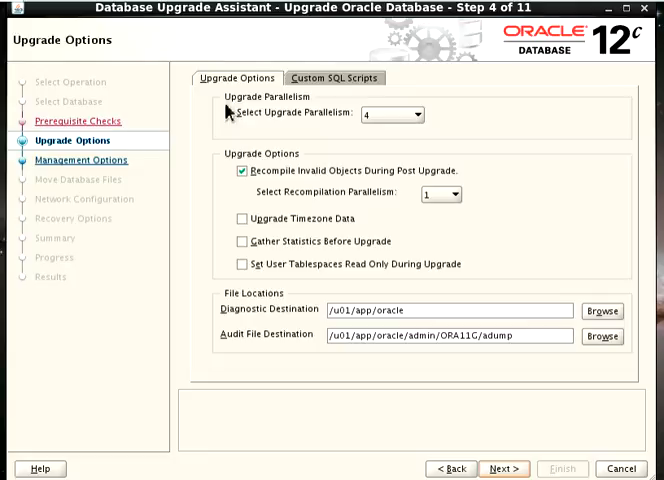
mouse_move(298, 118)
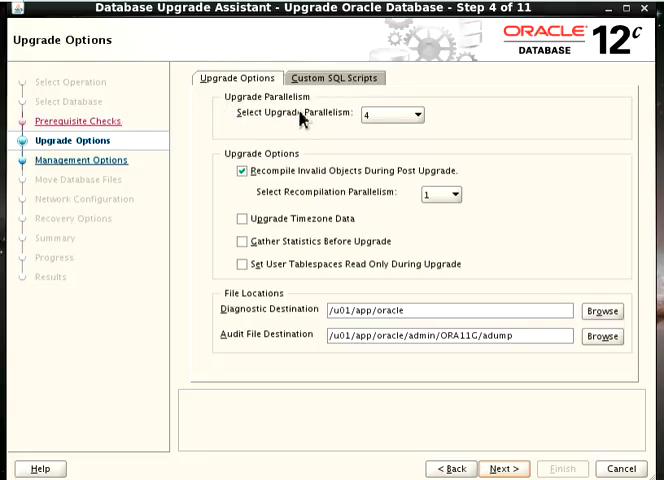
mouse_move(312, 130)
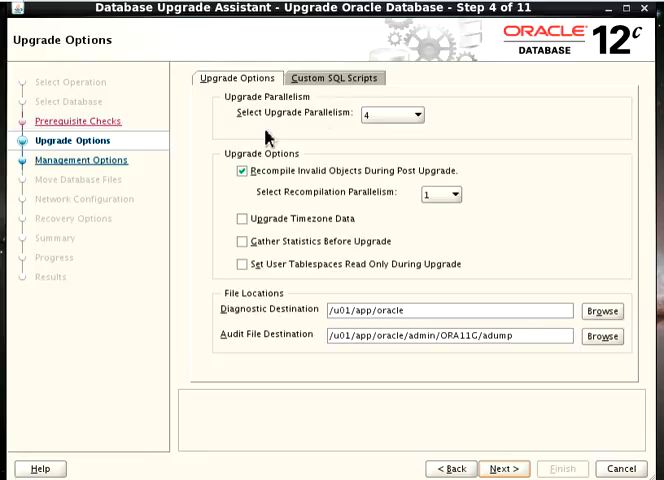
mouse_move(410, 148)
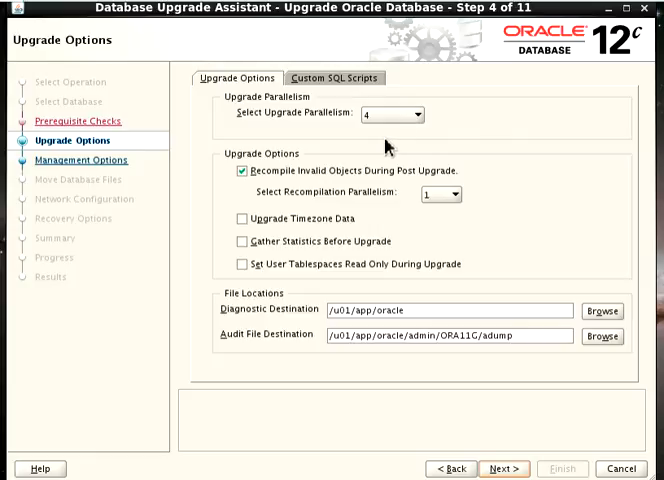
mouse_move(362, 120)
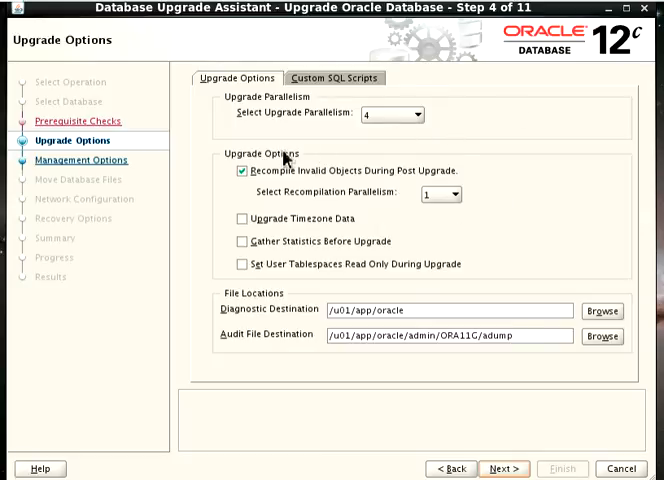
mouse_move(370, 200)
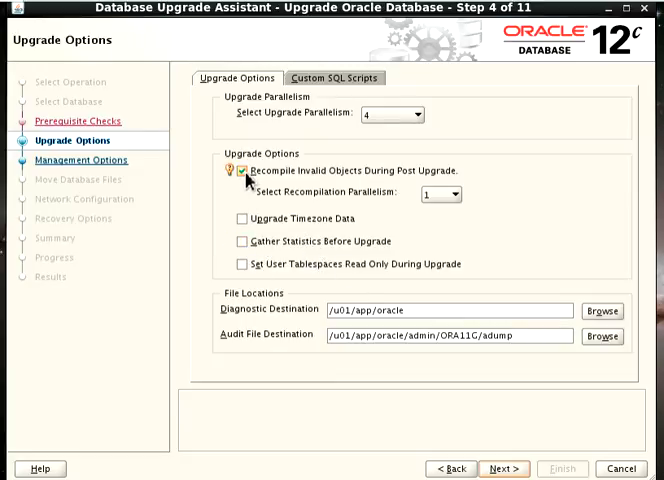
- Disable recompiling invalid objects during post upgrade and continue to Management Options
left_click(240, 170)
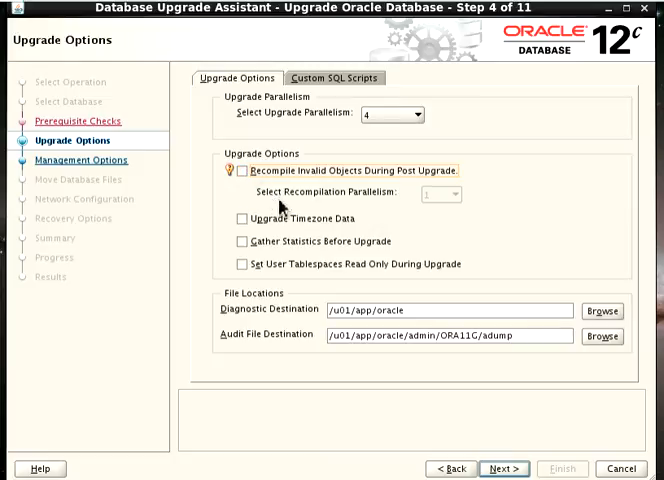
mouse_move(232, 300)
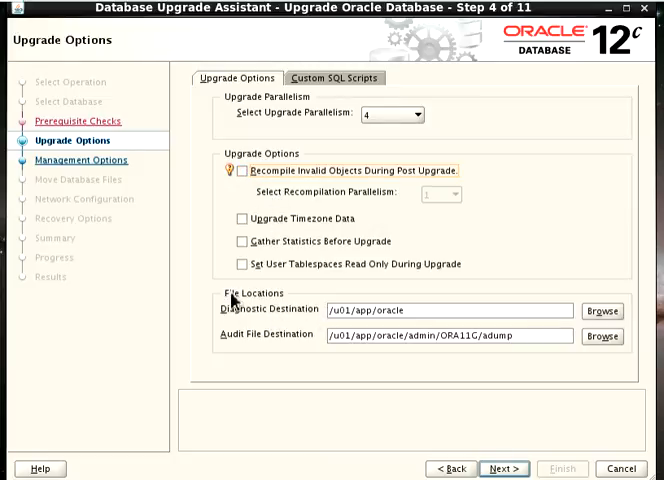
mouse_move(248, 328)
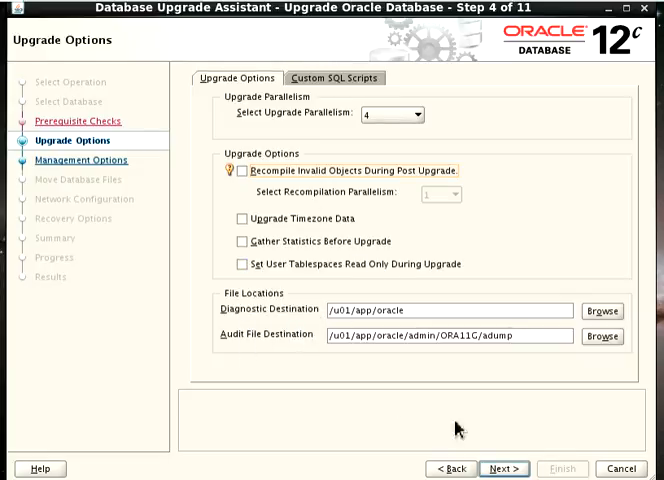
left_click(502, 468)
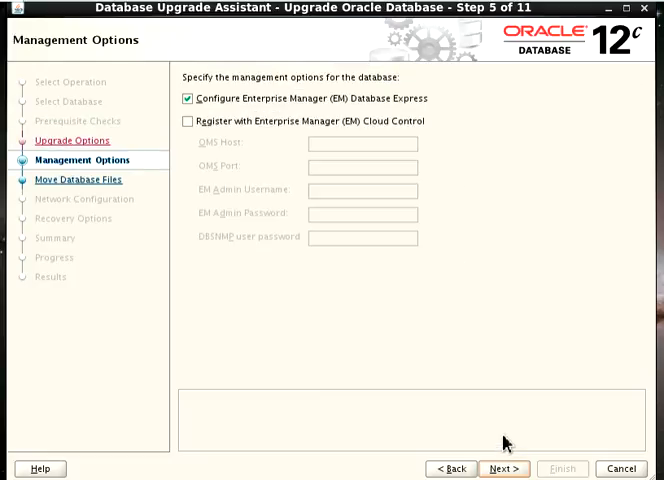
mouse_move(264, 170)
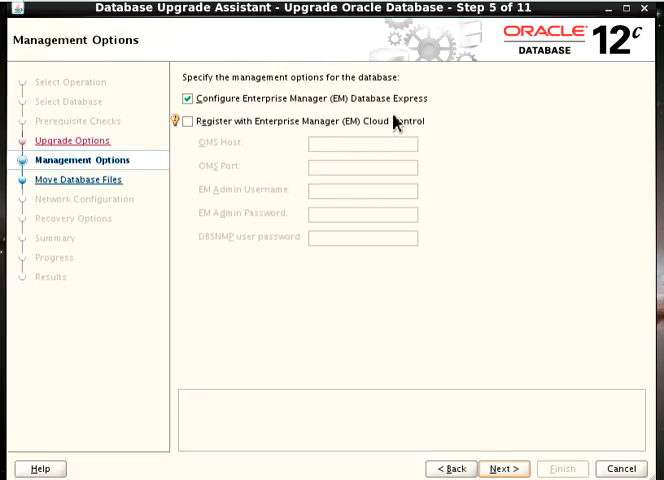
mouse_move(332, 140)
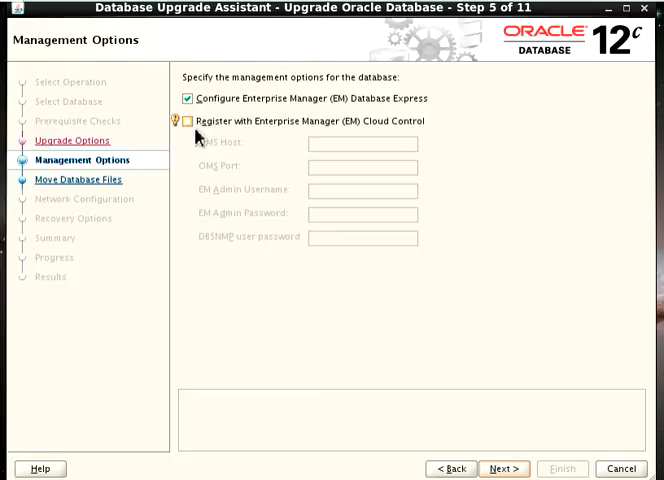
- Leave EM Database Express and EM Cloud Control registration both off and continue to Move Database Files
left_click(184, 120)
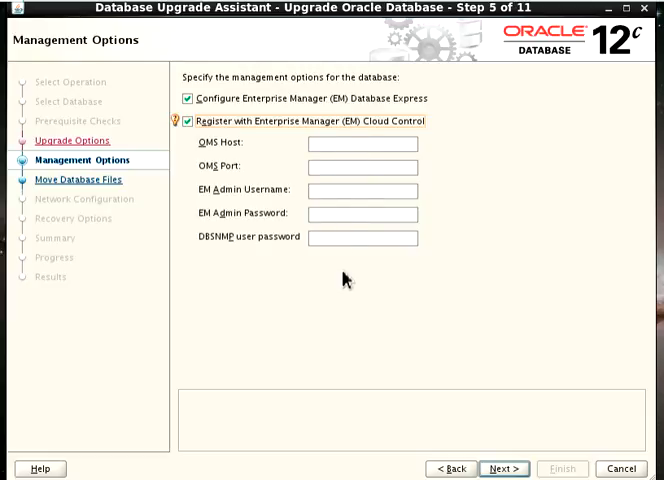
left_click(188, 100)
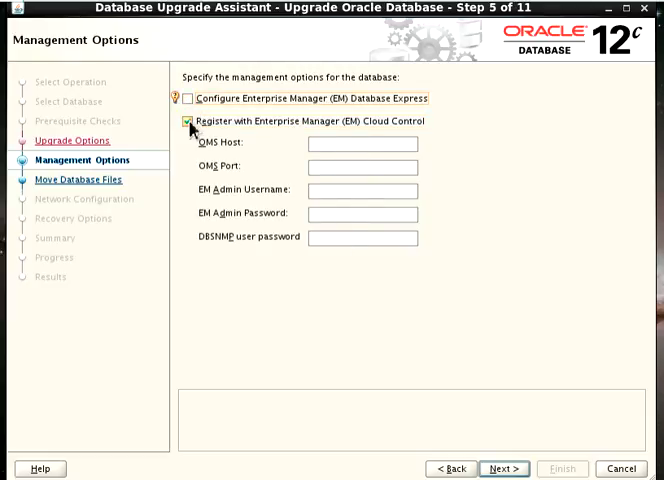
left_click(188, 128)
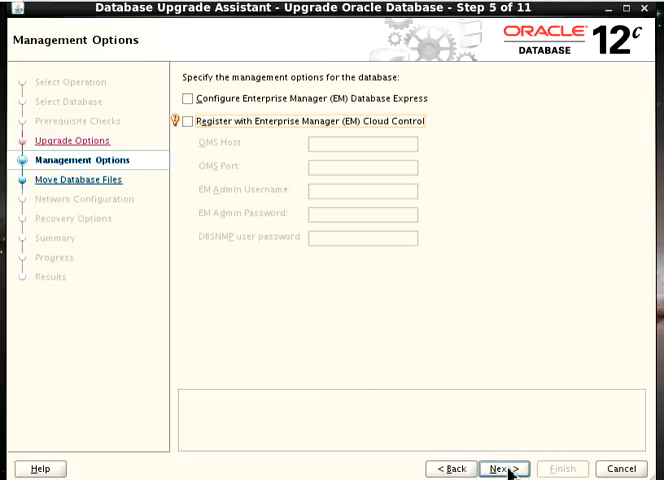
left_click(496, 468)
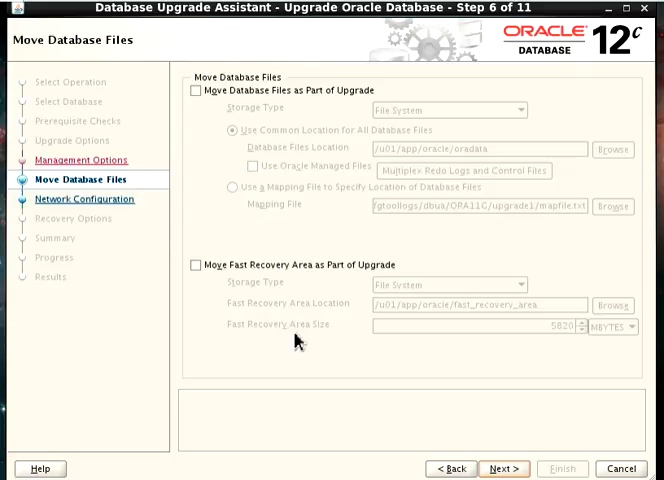
mouse_move(304, 156)
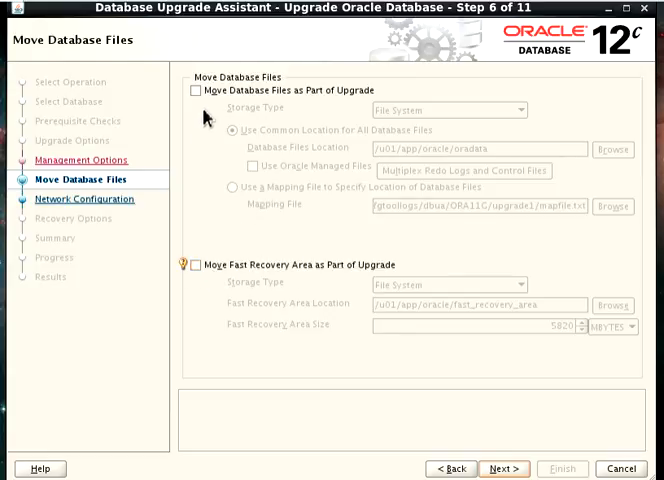
mouse_move(576, 180)
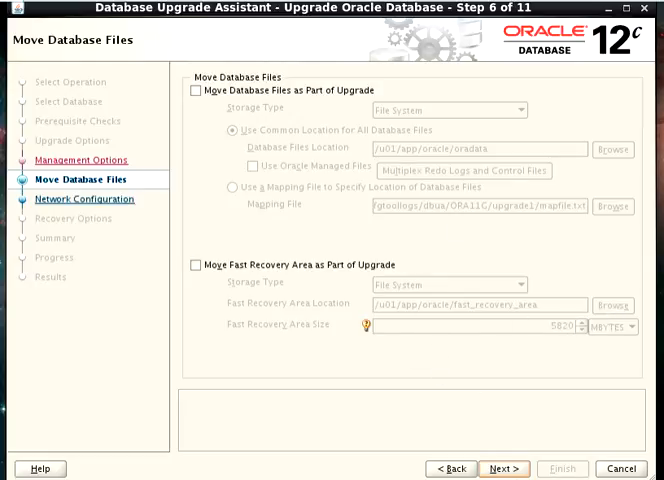
- Keep database files and fast recovery area in place and advance to step 7
left_click(492, 468)
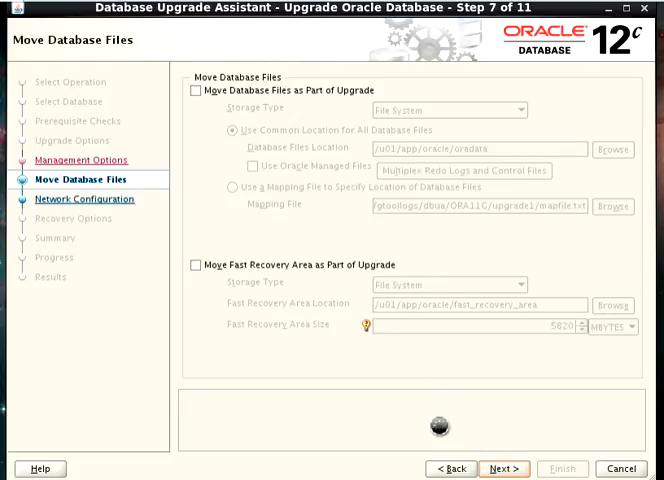
left_click(504, 468)
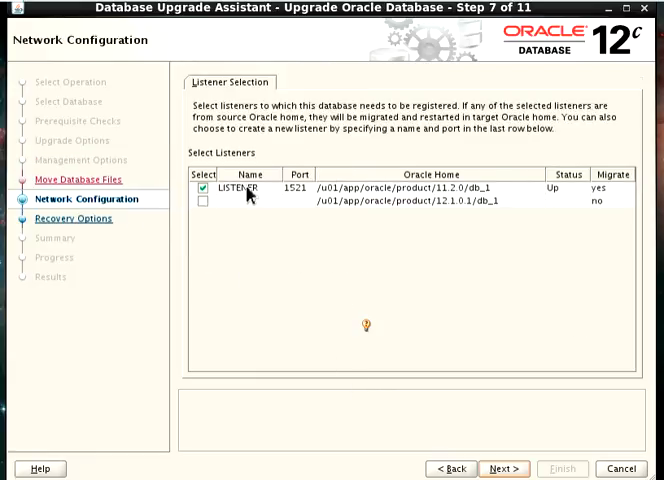
mouse_move(336, 244)
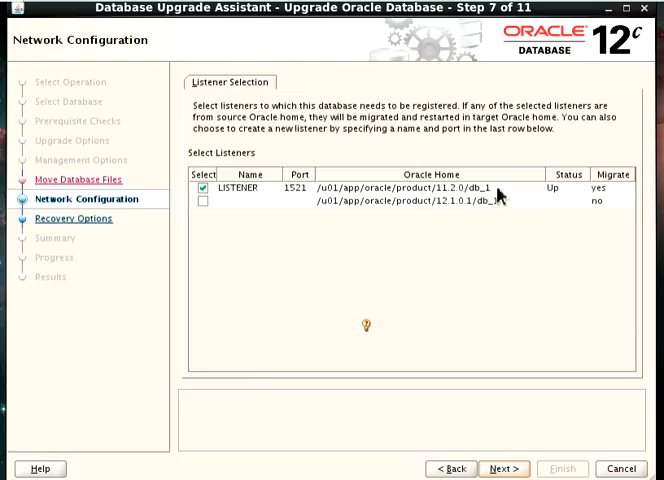
mouse_move(280, 208)
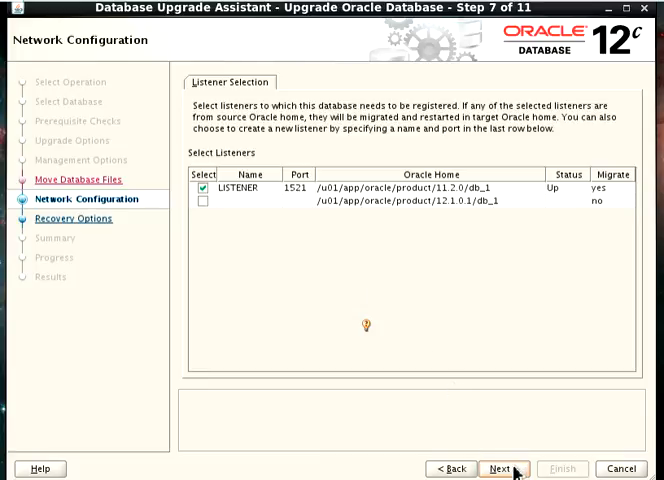
- On Recovery Options, choose 'I have my own backup and restore strategy' instead of an RMAN backup
left_click(496, 468)
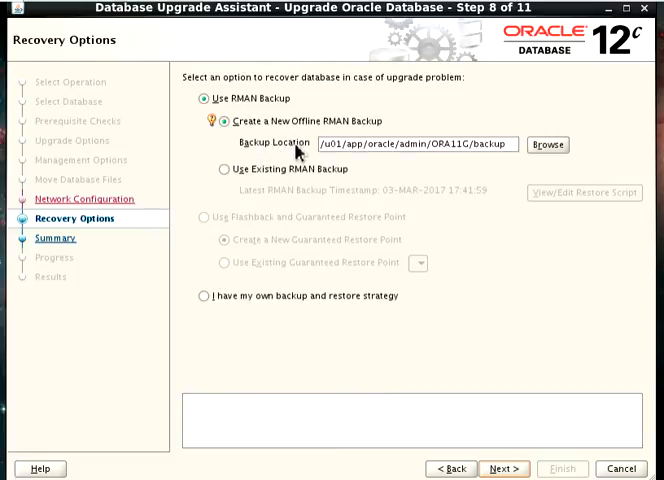
mouse_move(398, 184)
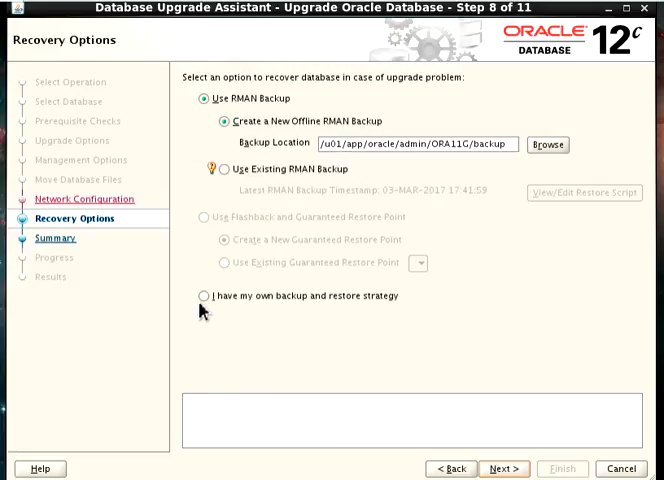
left_click(202, 296)
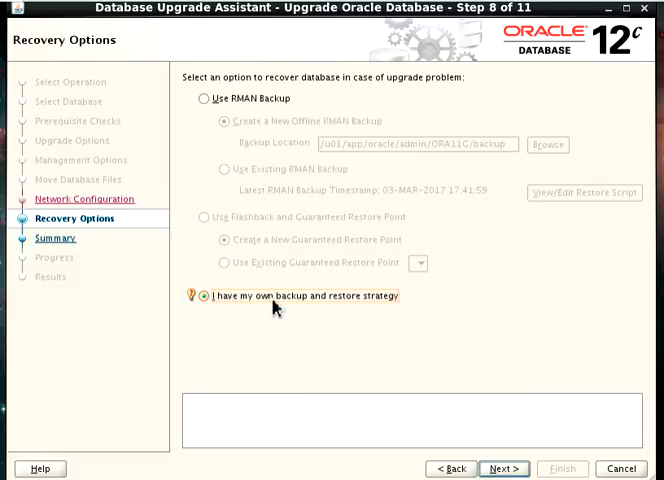
- Review the 11.2.0.3 to 12.1.0.2 upgrade summary and finish to run the upgrade to 100%
left_click(504, 468)
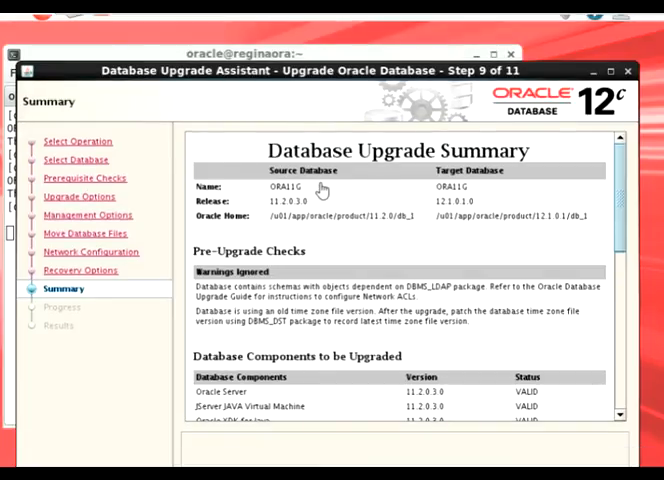
mouse_move(490, 168)
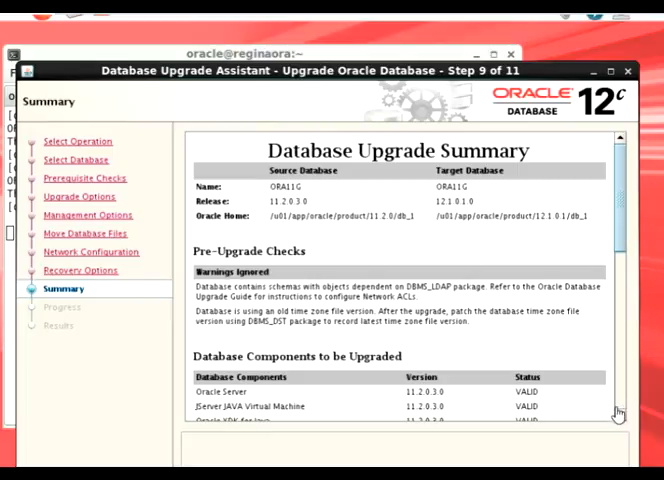
scroll("down", 3)
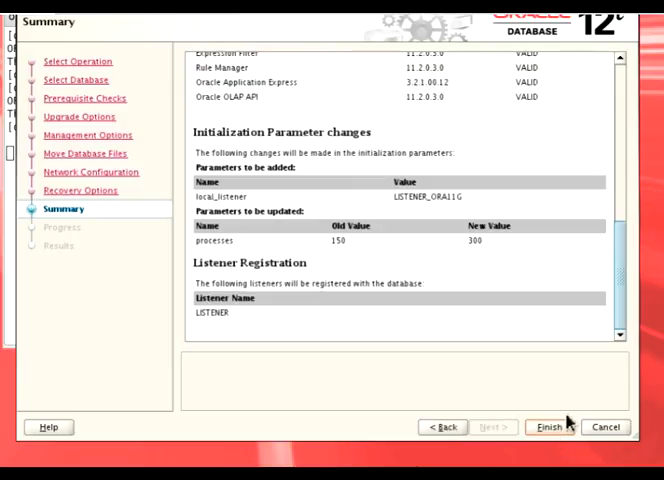
left_click(540, 428)
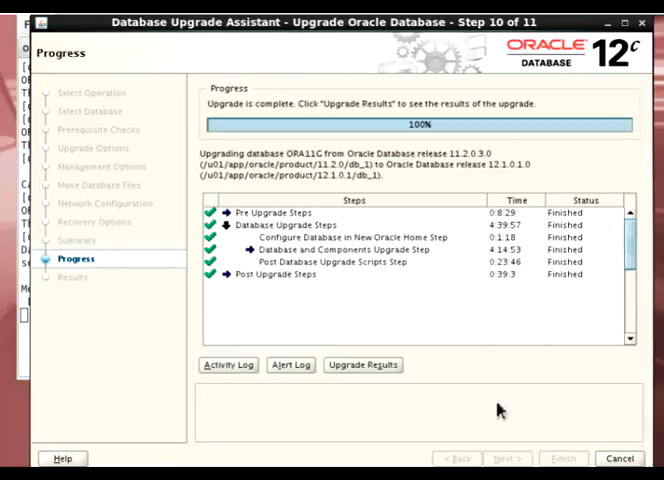